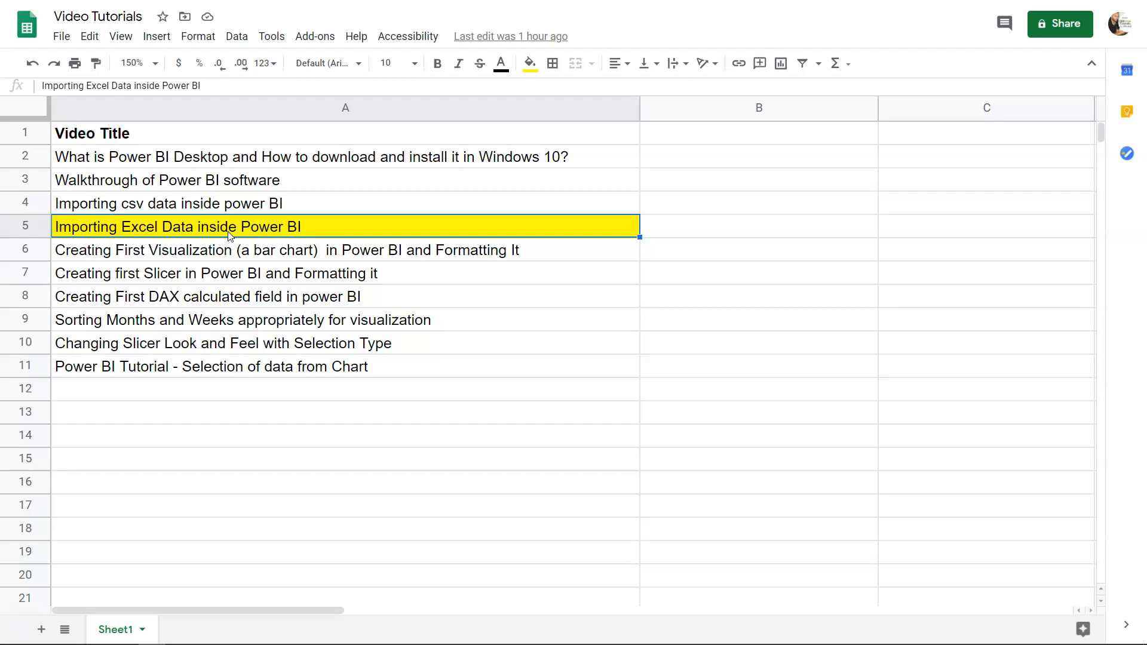
mouse_move(273, 318)
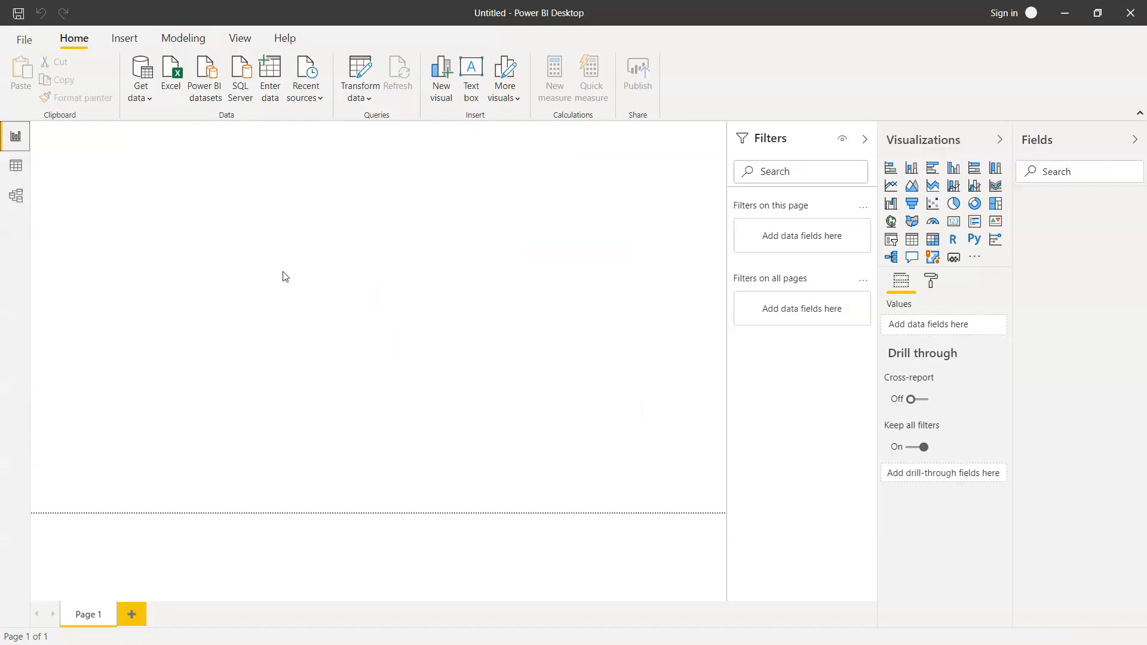
mouse_move(200, 135)
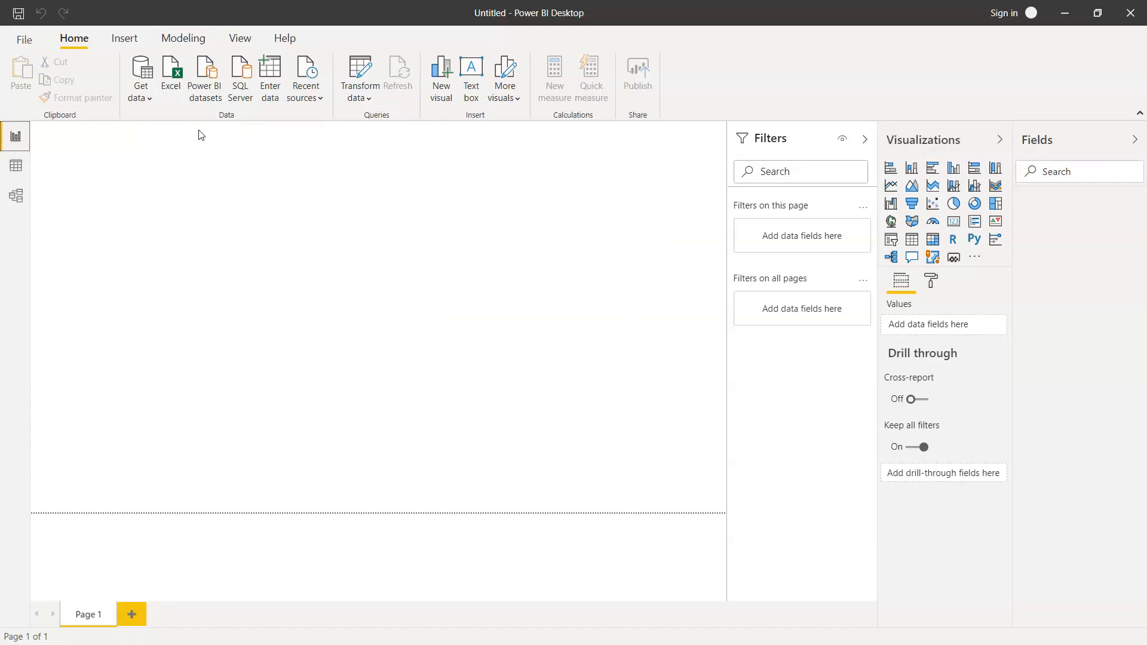
mouse_move(171, 76)
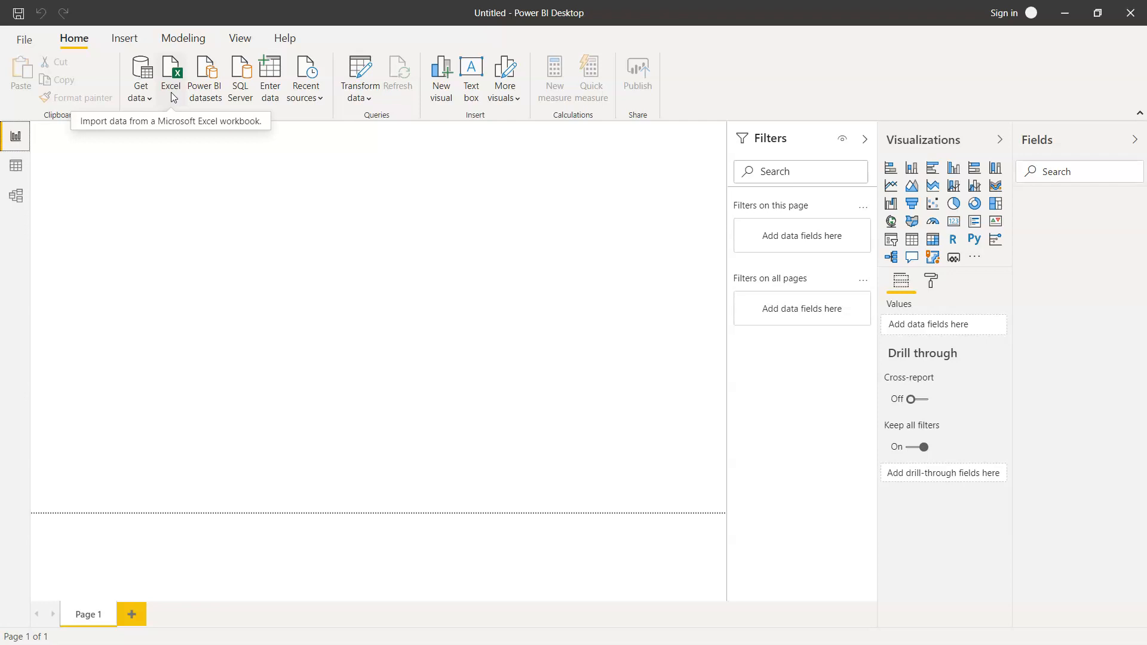
- Attempt to import the Sample - Superstore Sales .xls workbook and dismiss the Unable to connect error
left_click(171, 73)
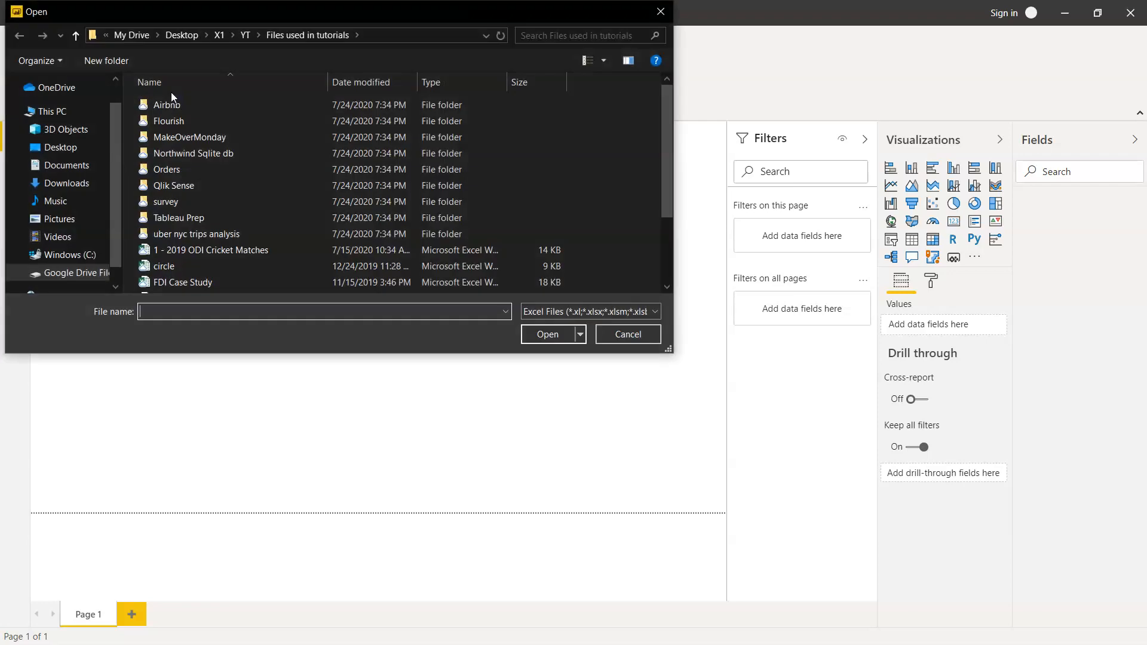
scroll("down", 3)
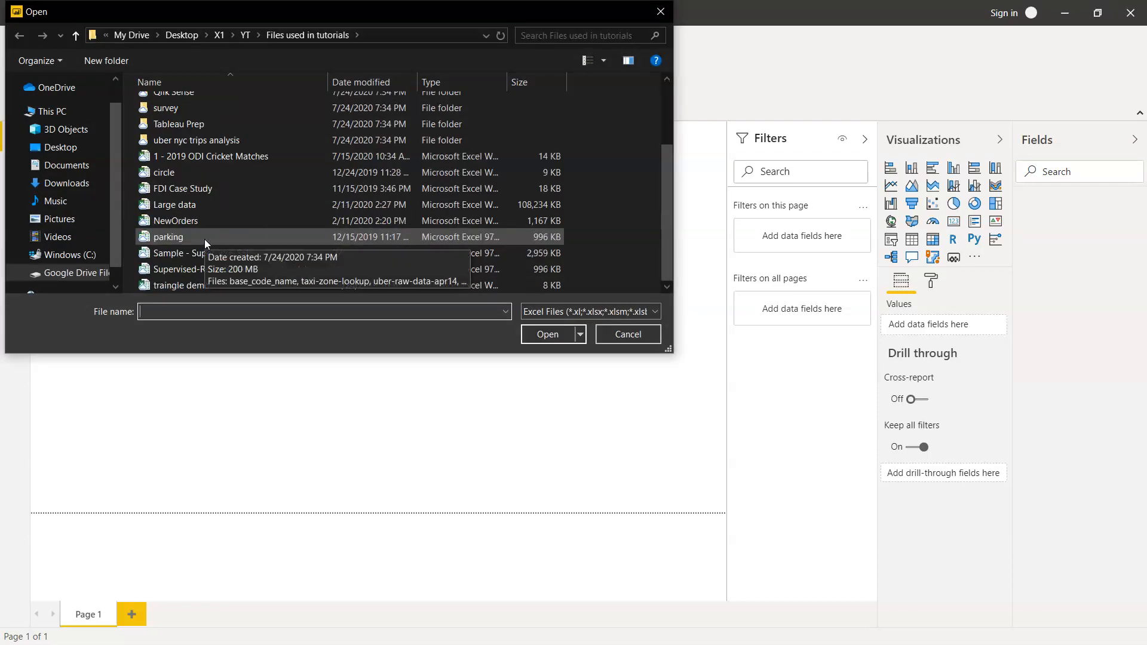
mouse_move(327, 243)
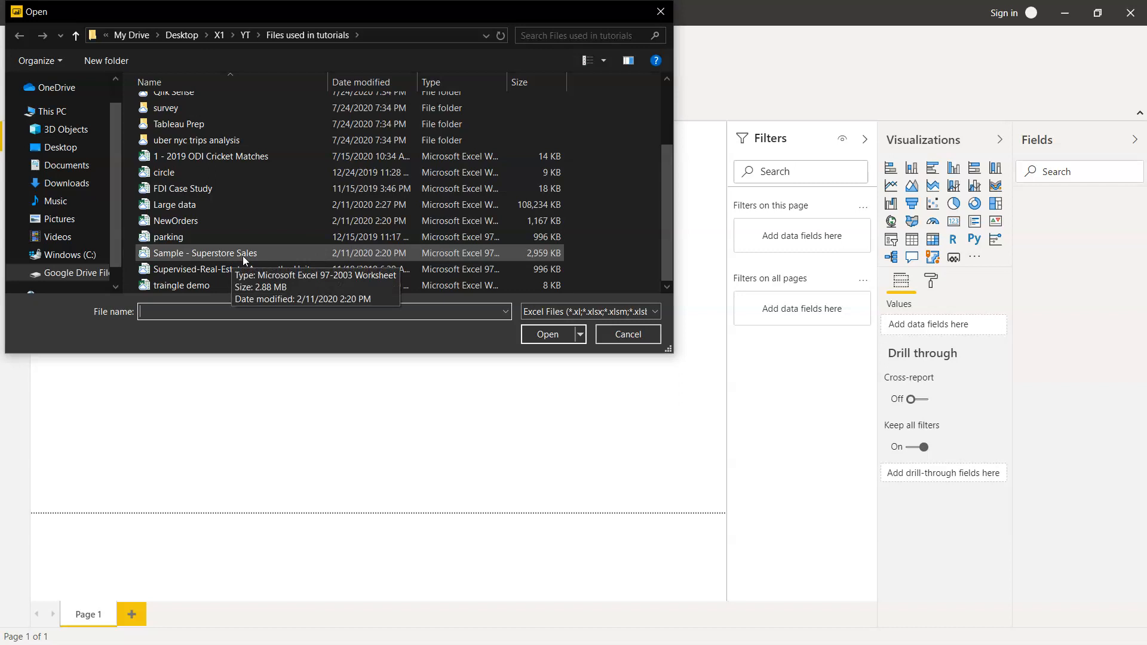
left_click(204, 252)
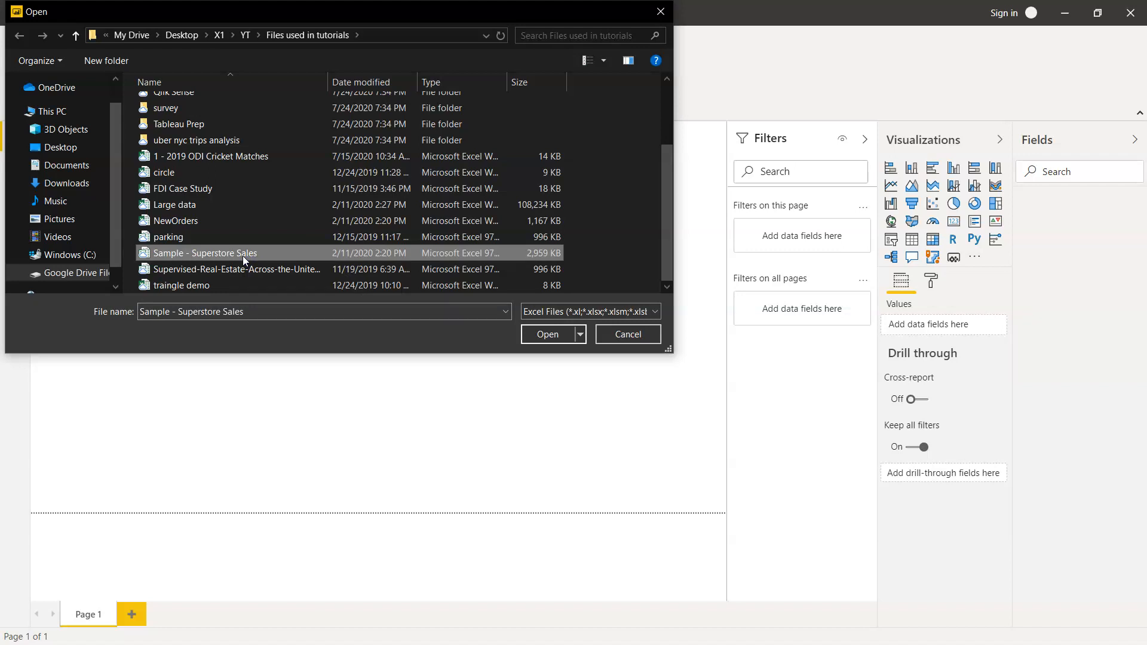
mouse_move(238, 253)
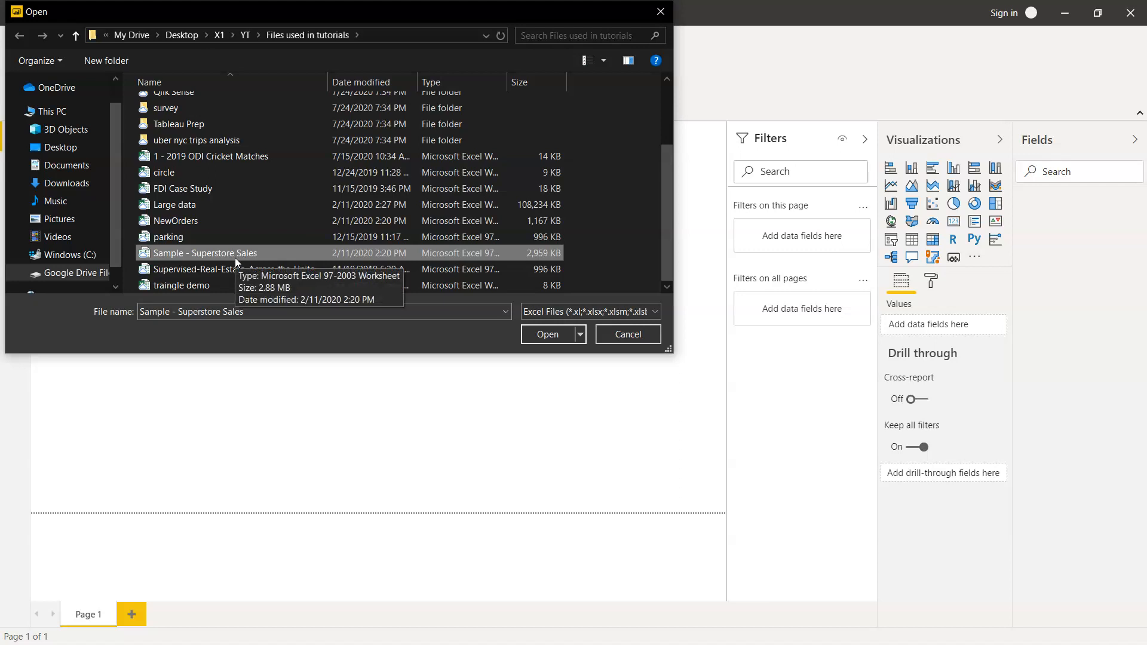
mouse_move(272, 260)
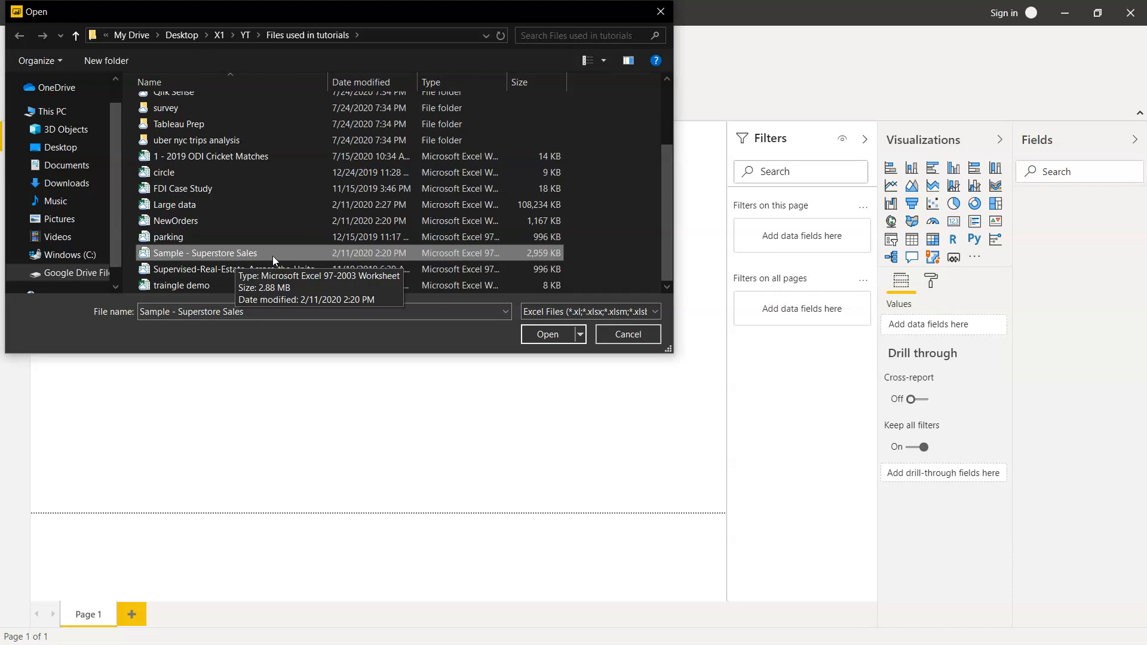
mouse_move(248, 259)
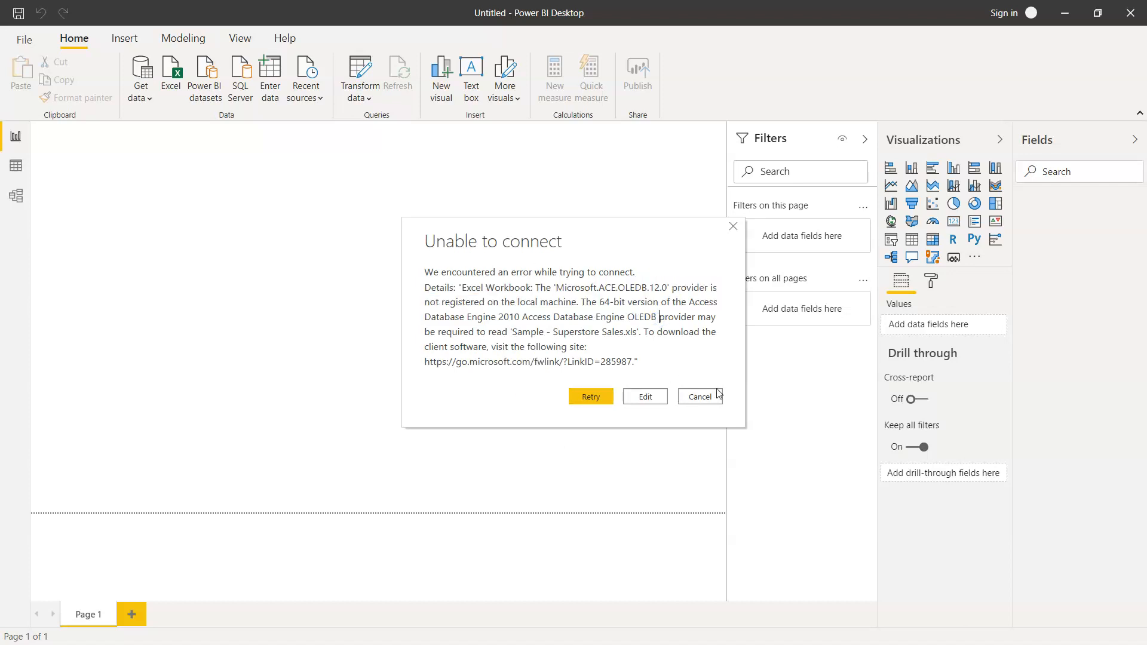
left_click(699, 396)
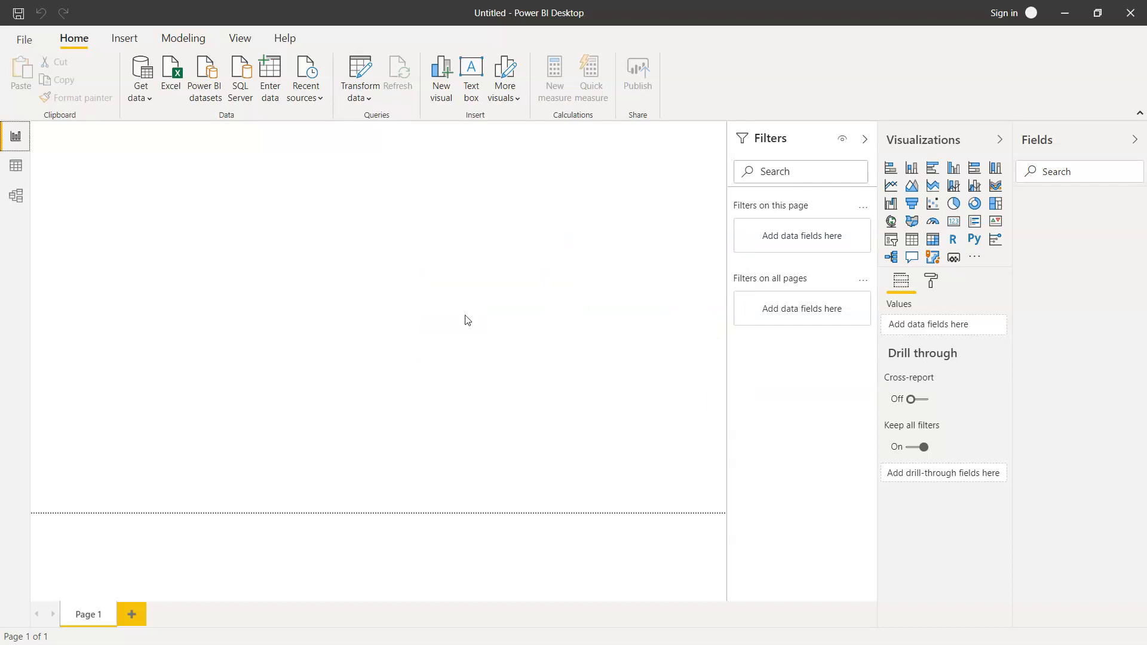
mouse_move(487, 348)
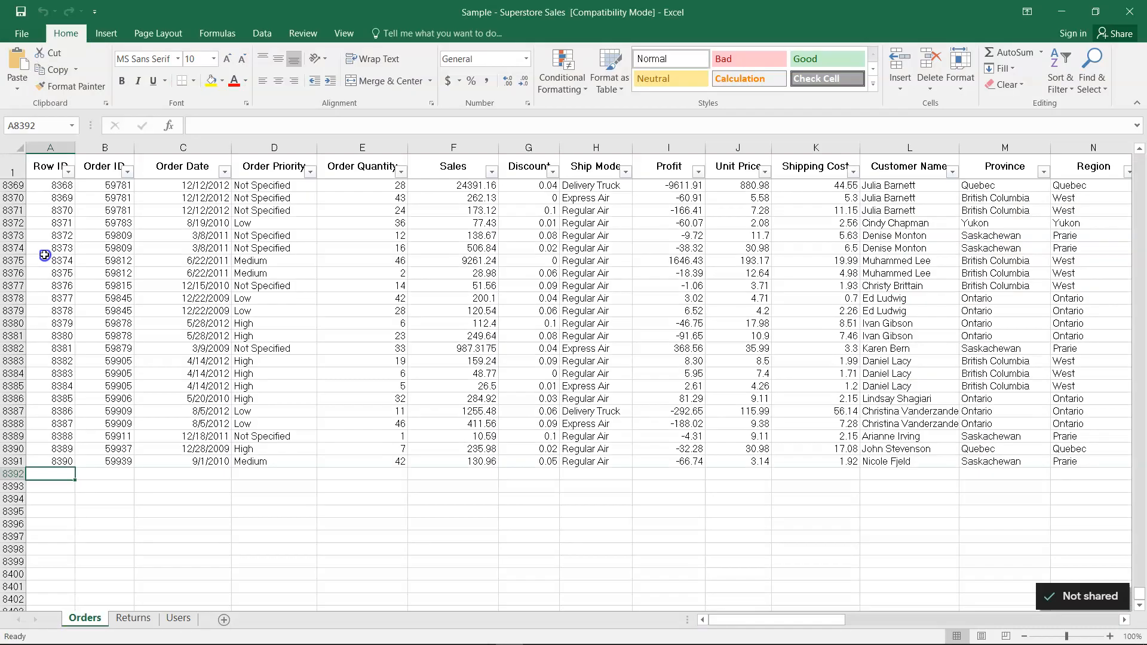
- Save the Superstore Sales workbook to This PC in the modern Excel Workbook (.xlsx) format
left_click(50, 168)
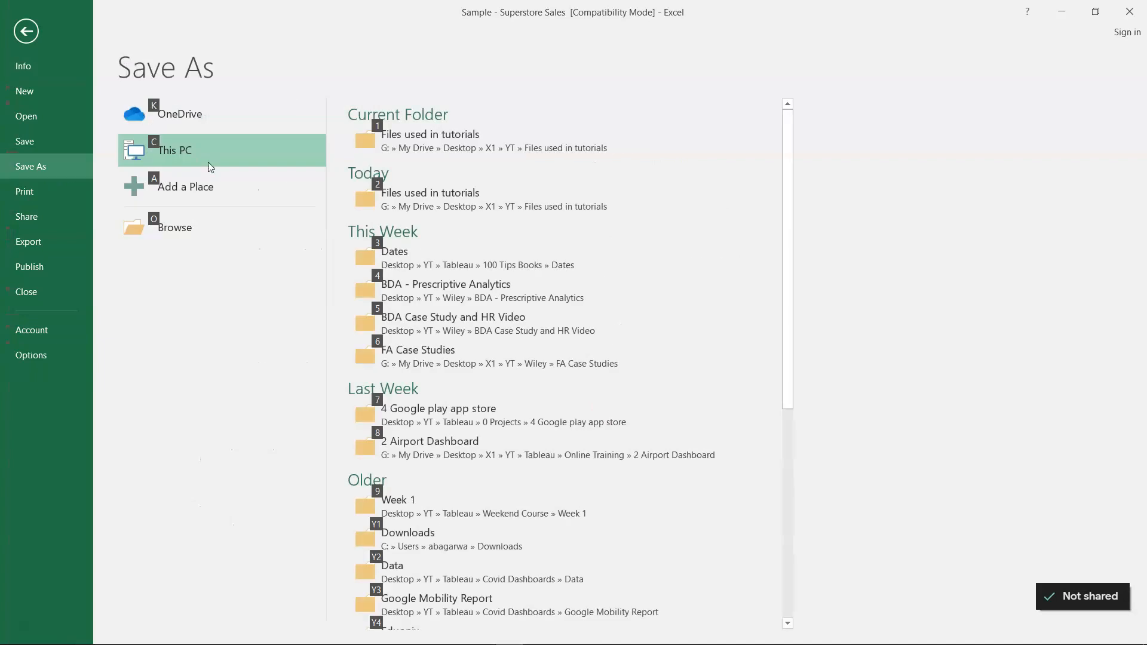
left_click(175, 227)
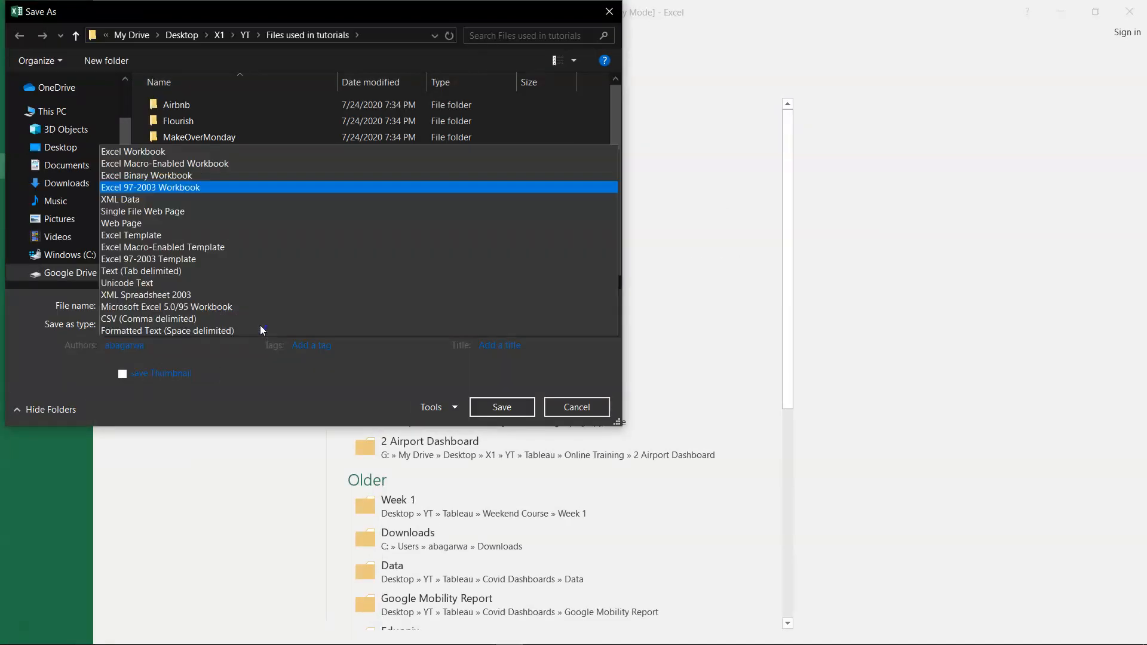
scroll("up", 3)
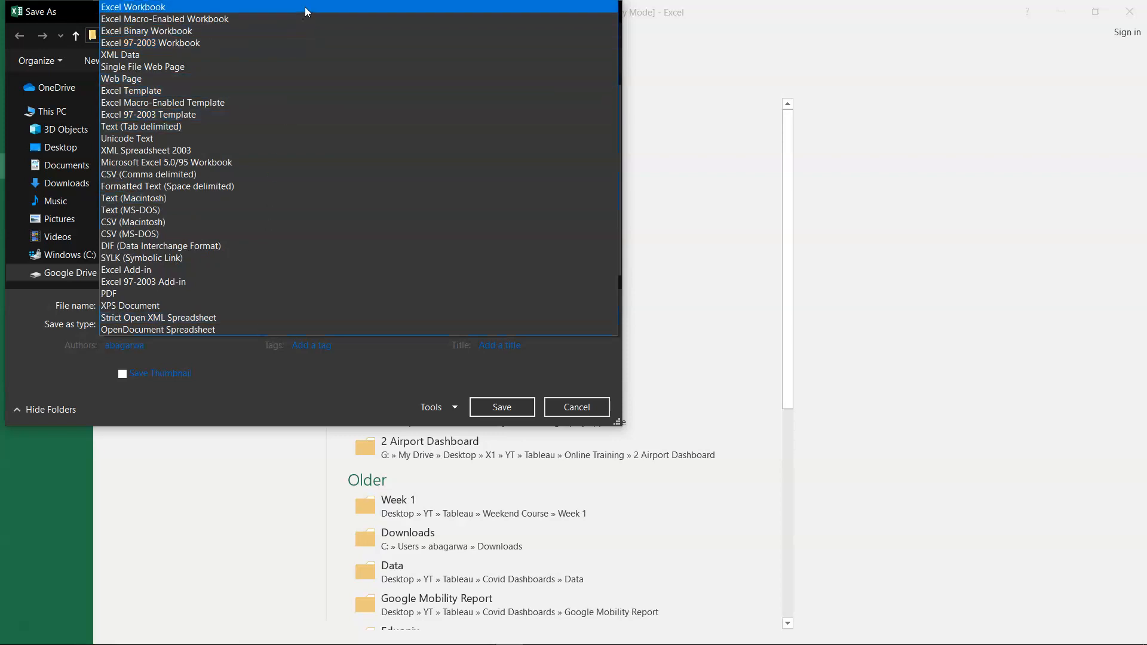
left_click(132, 7)
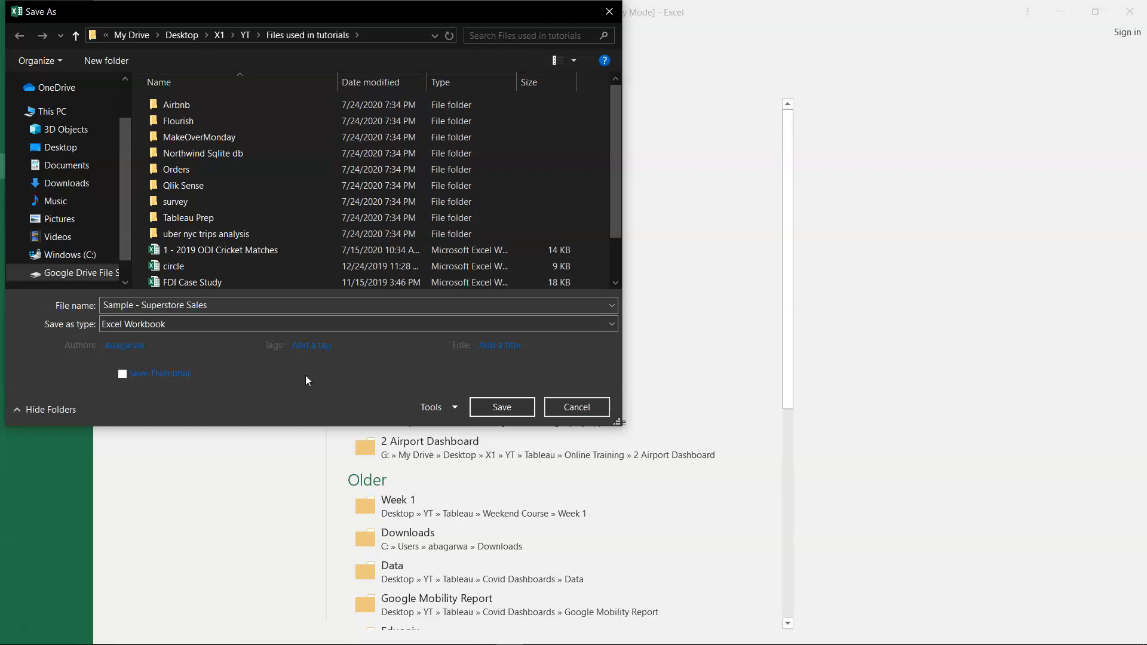
left_click(501, 406)
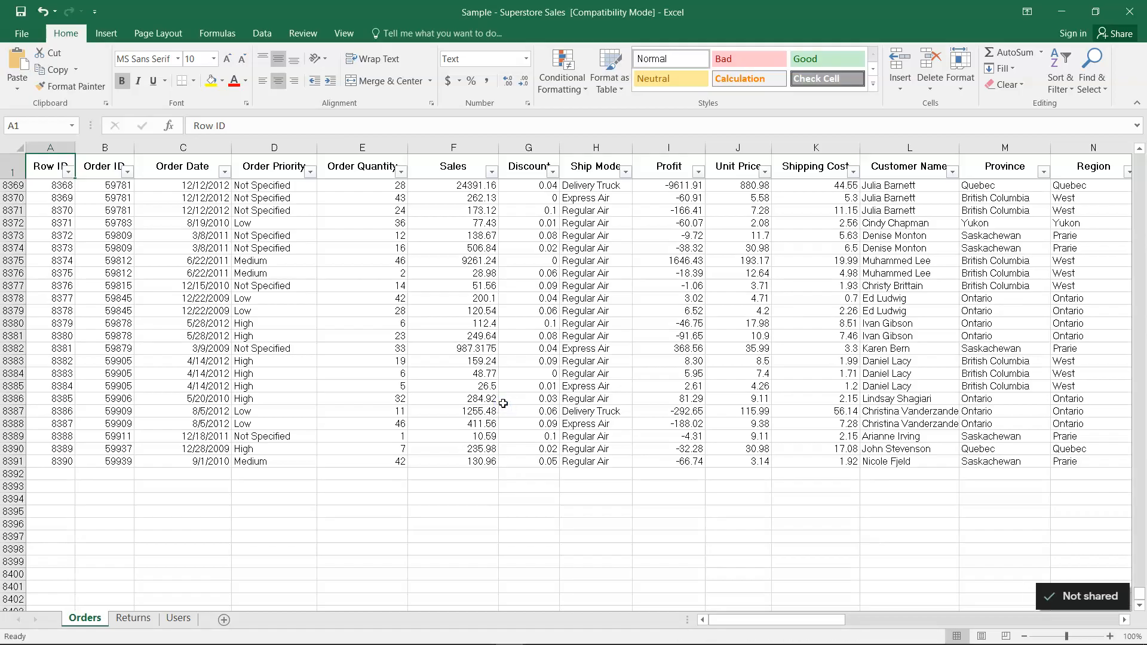
mouse_move(306, 640)
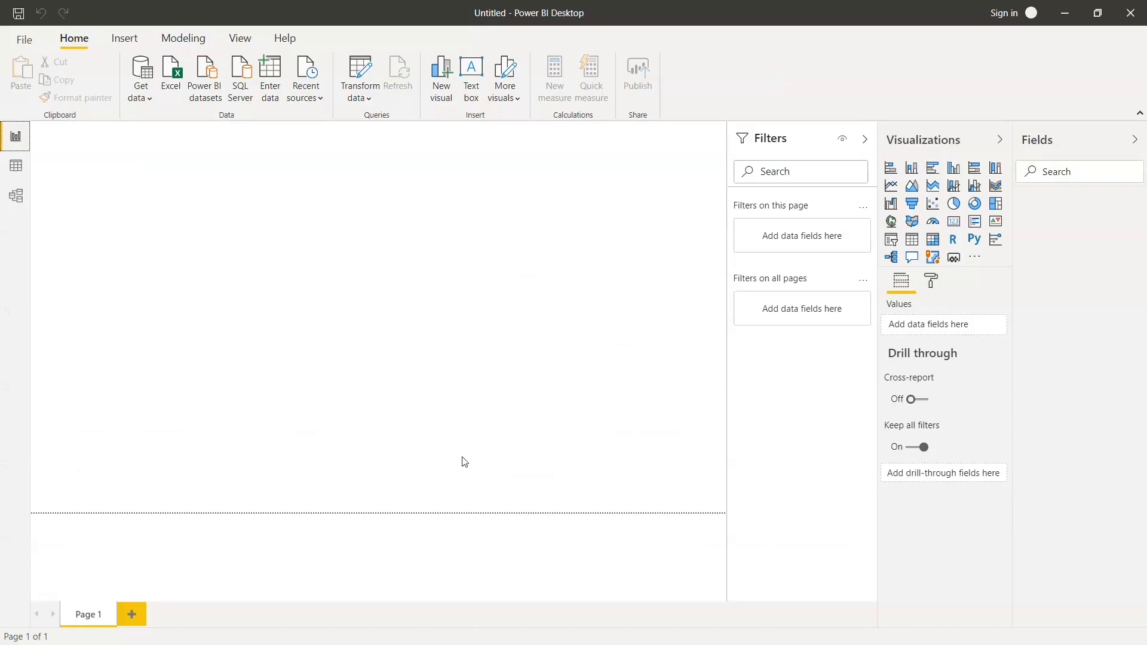
- Connect to the newly saved Sample - Superstore Sales.xlsx so the Navigator lists its contents
left_click(171, 73)
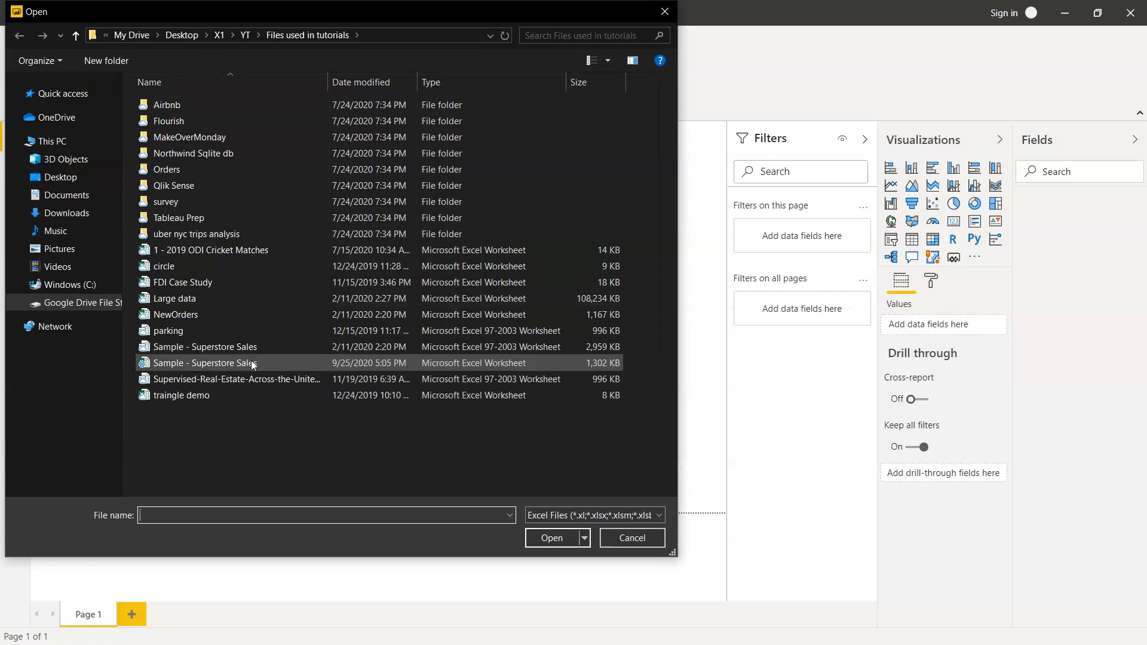
mouse_move(496, 361)
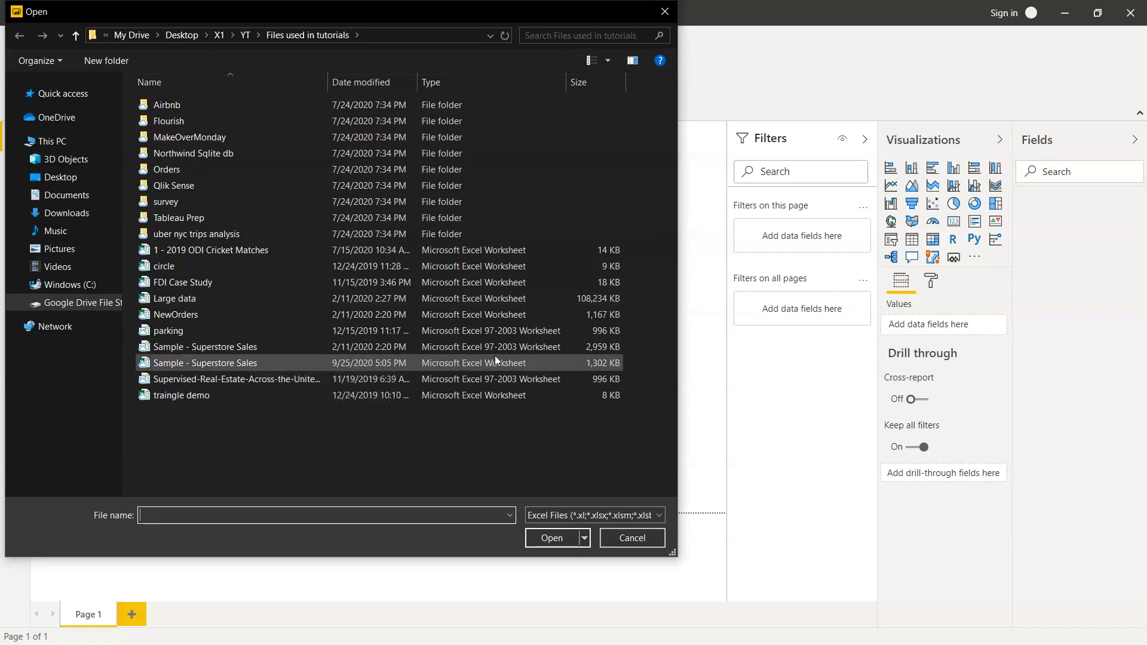
left_click(204, 346)
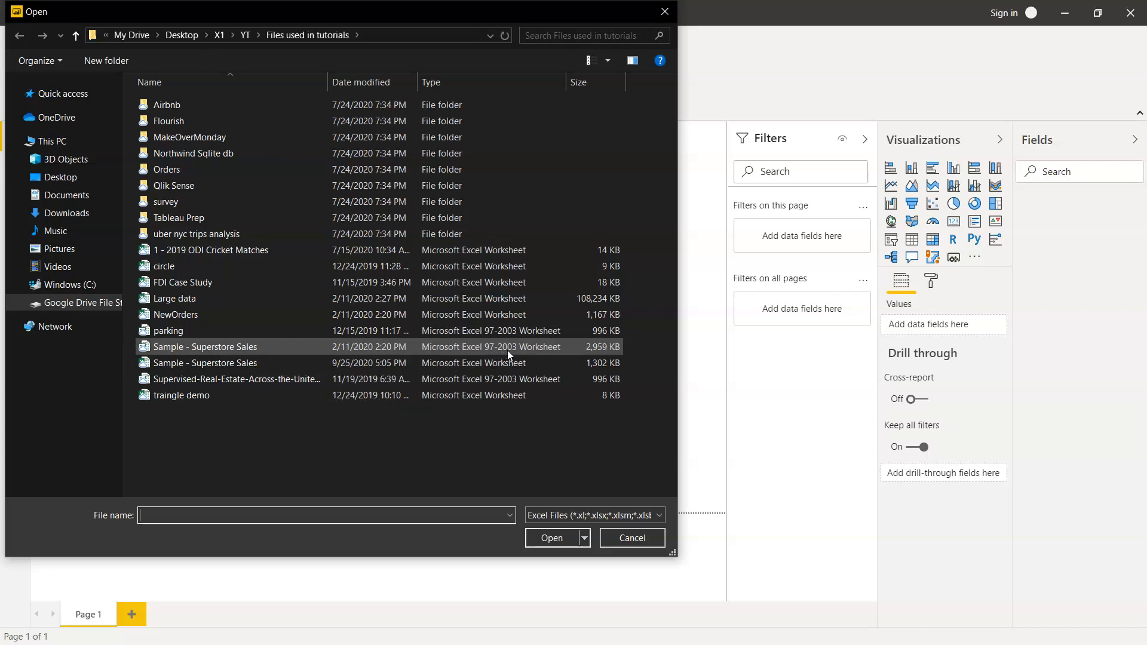
left_click(204, 363)
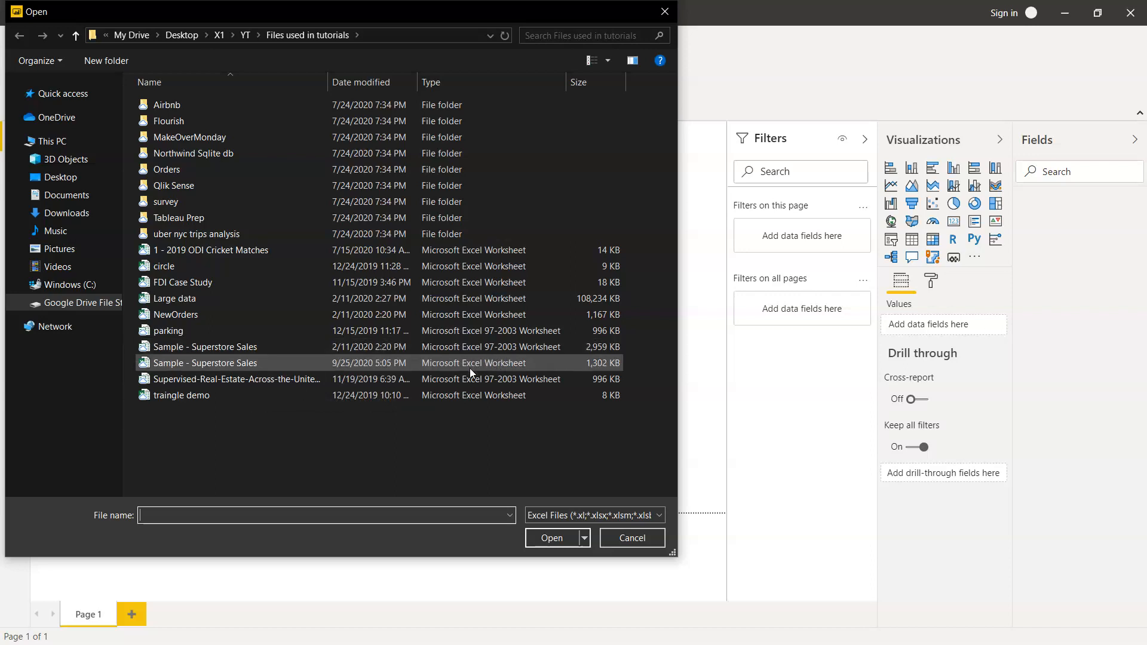
left_click(206, 363)
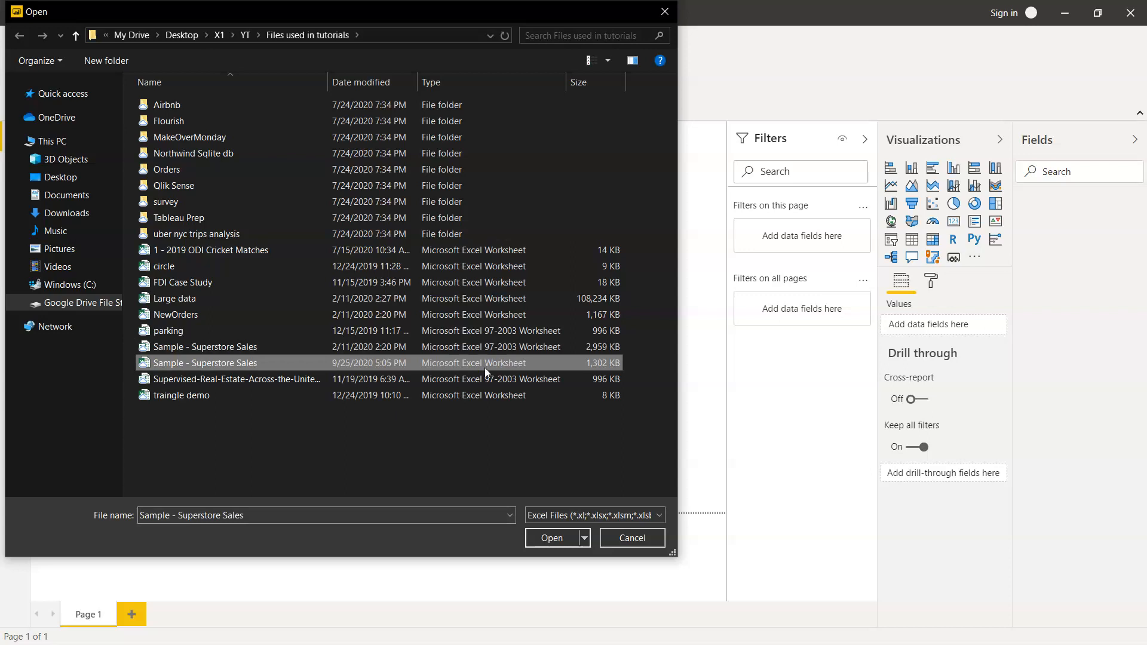
mouse_move(552, 537)
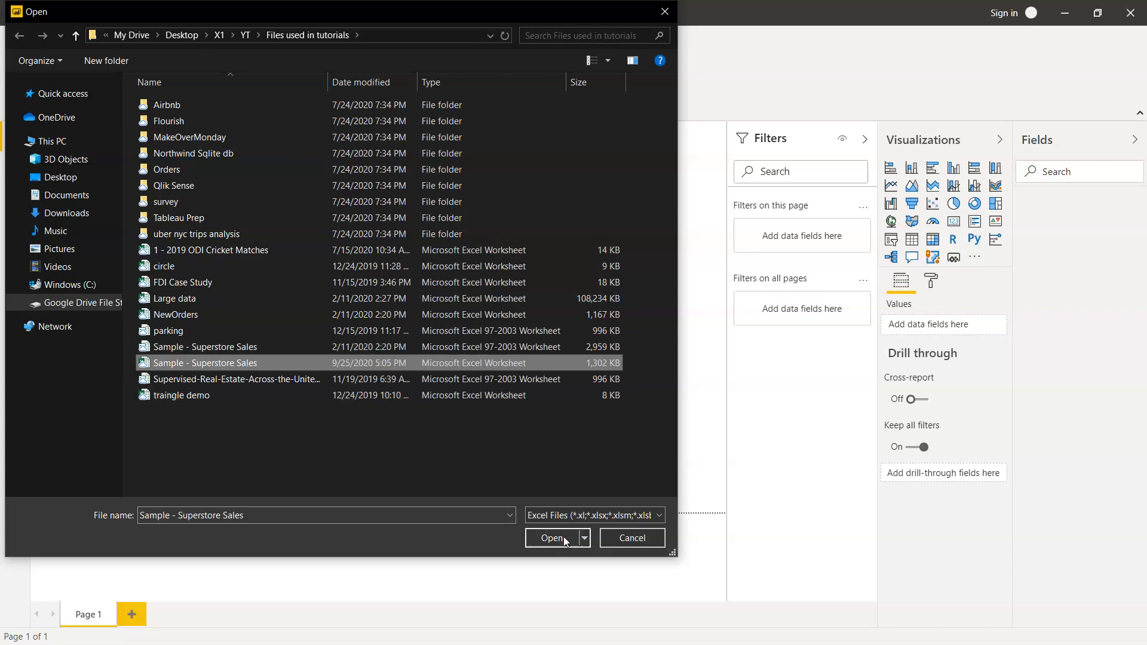
left_click(550, 537)
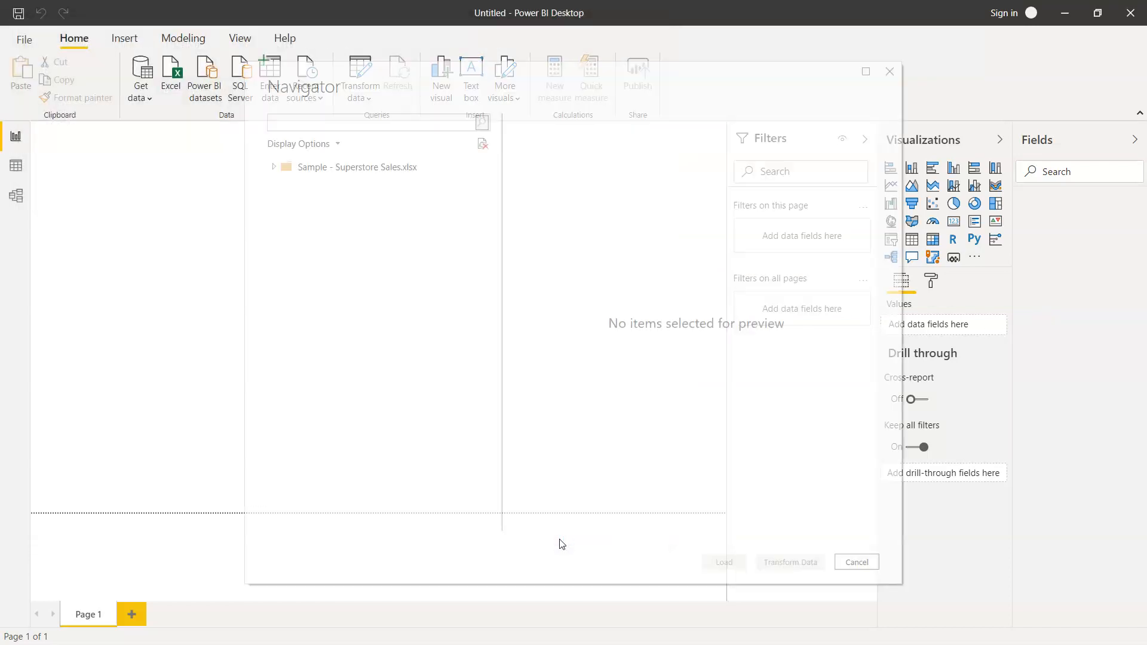
- Tick the Orders sheet, review its preview columns (Order ID, Sales, Region) and load it into the report
left_click(274, 167)
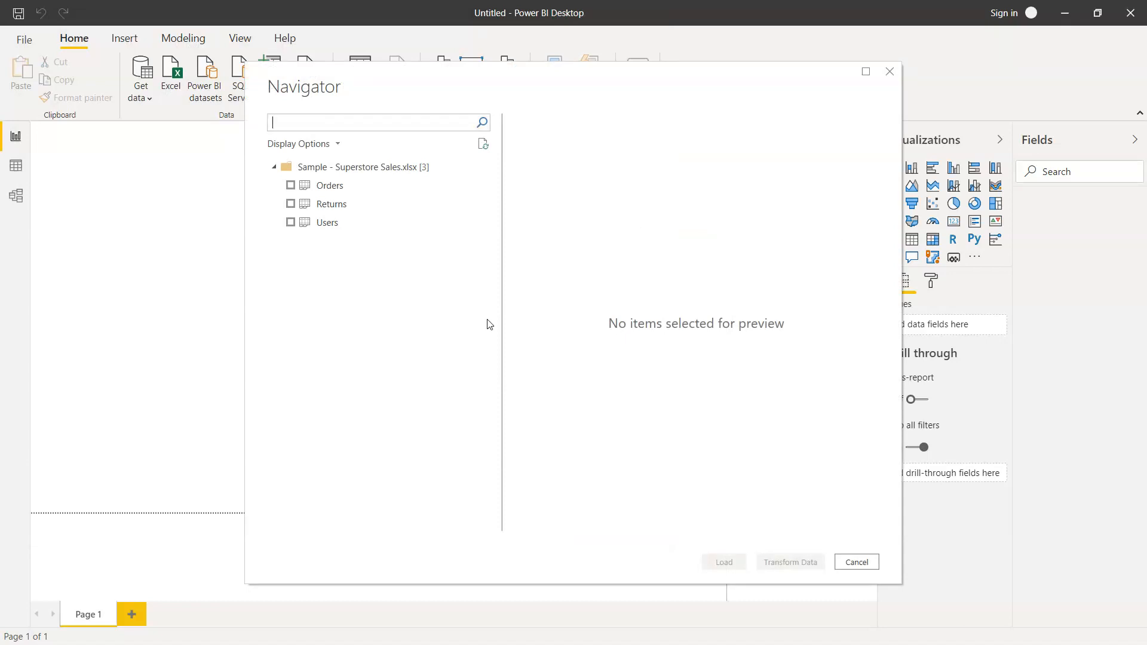
mouse_move(334, 238)
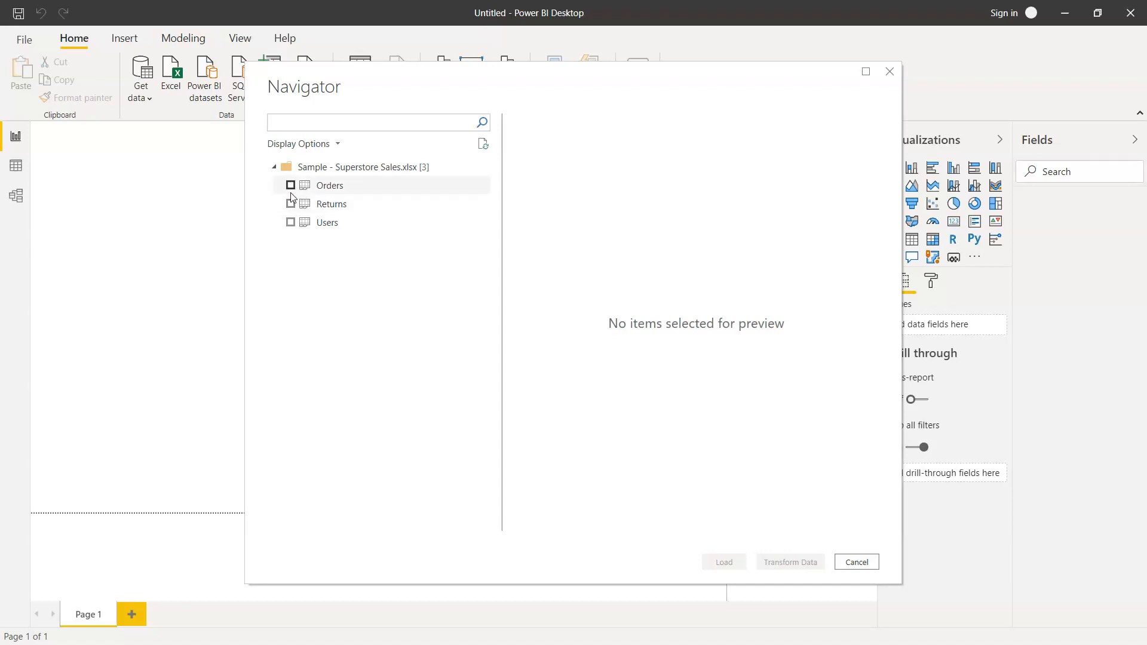
left_click(291, 186)
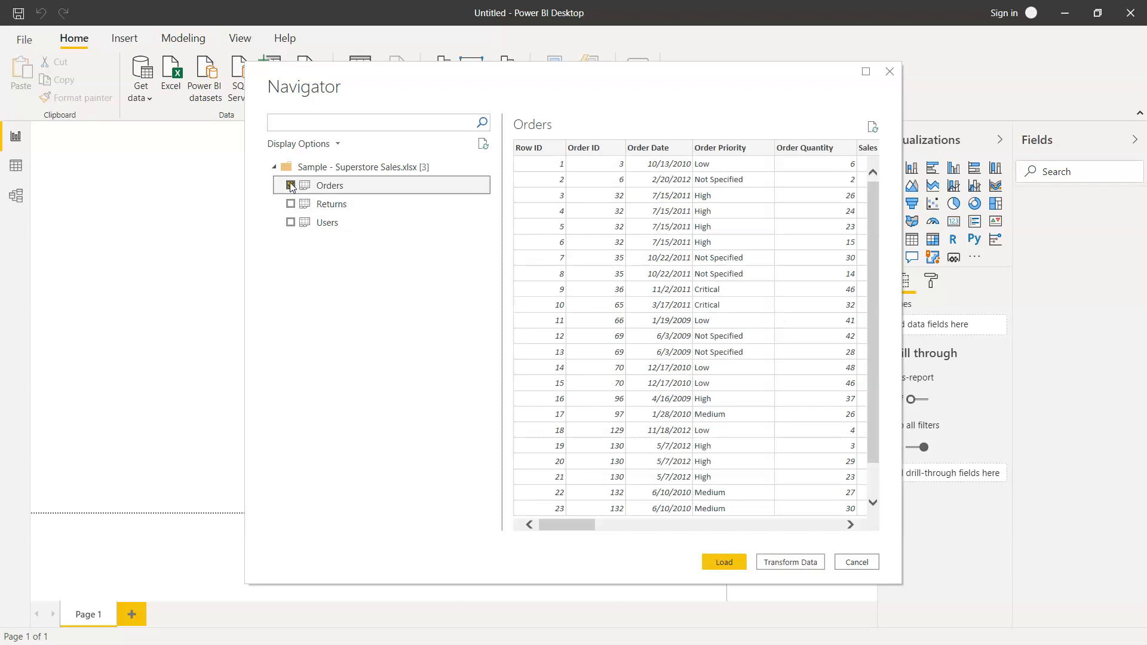
left_click(291, 186)
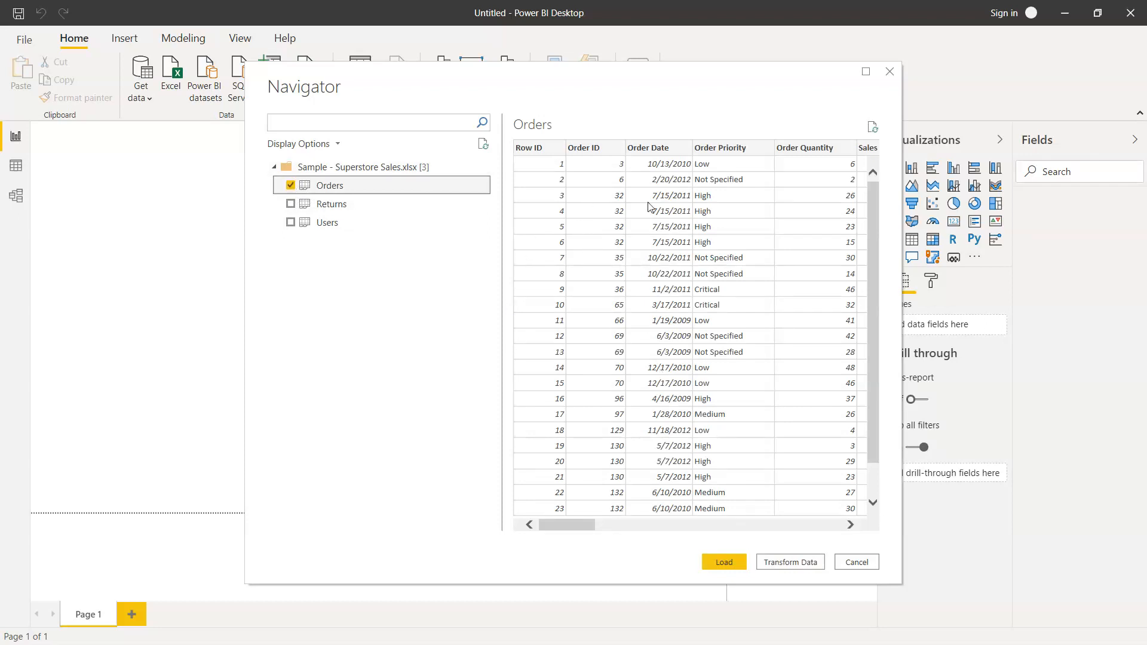
mouse_move(407, 286)
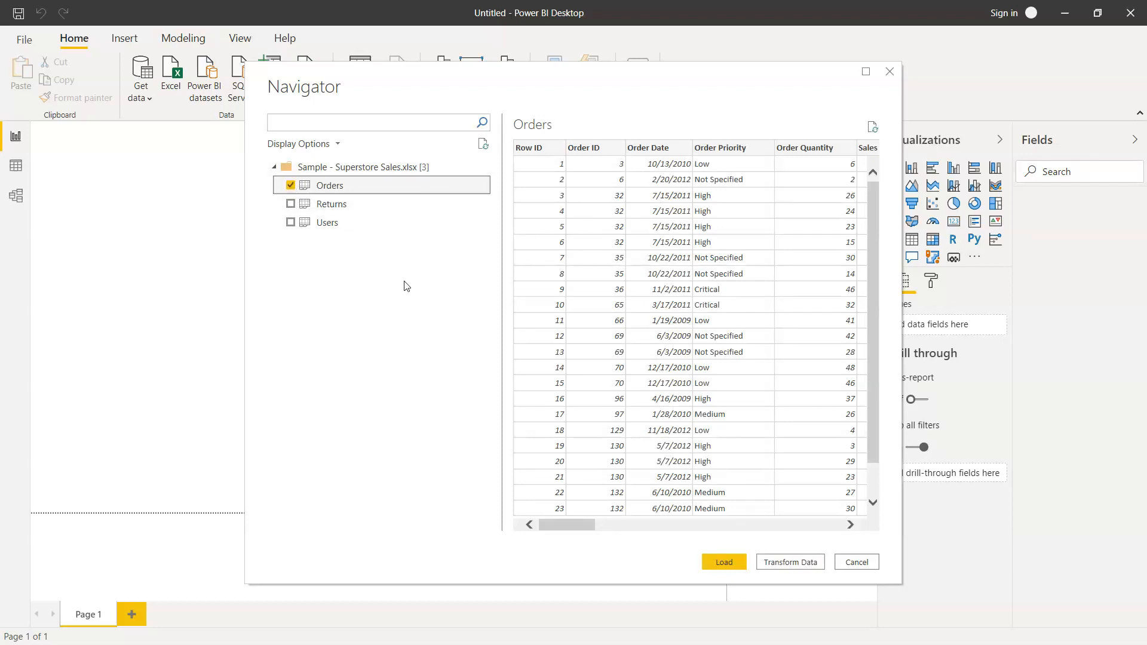
mouse_move(327, 223)
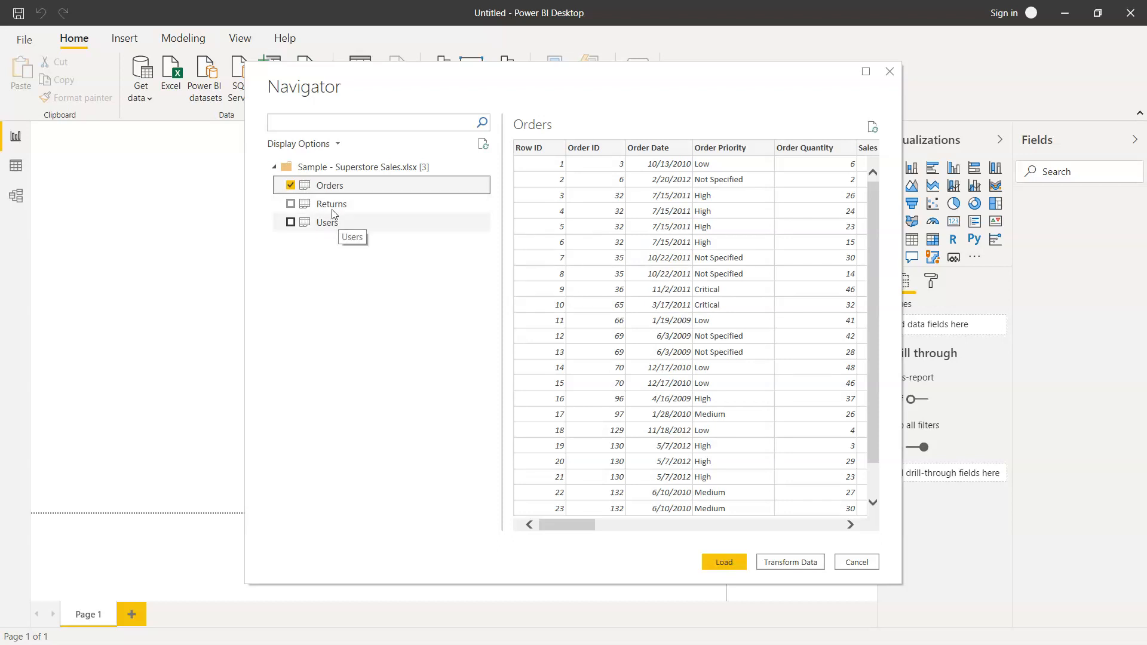
mouse_move(680, 355)
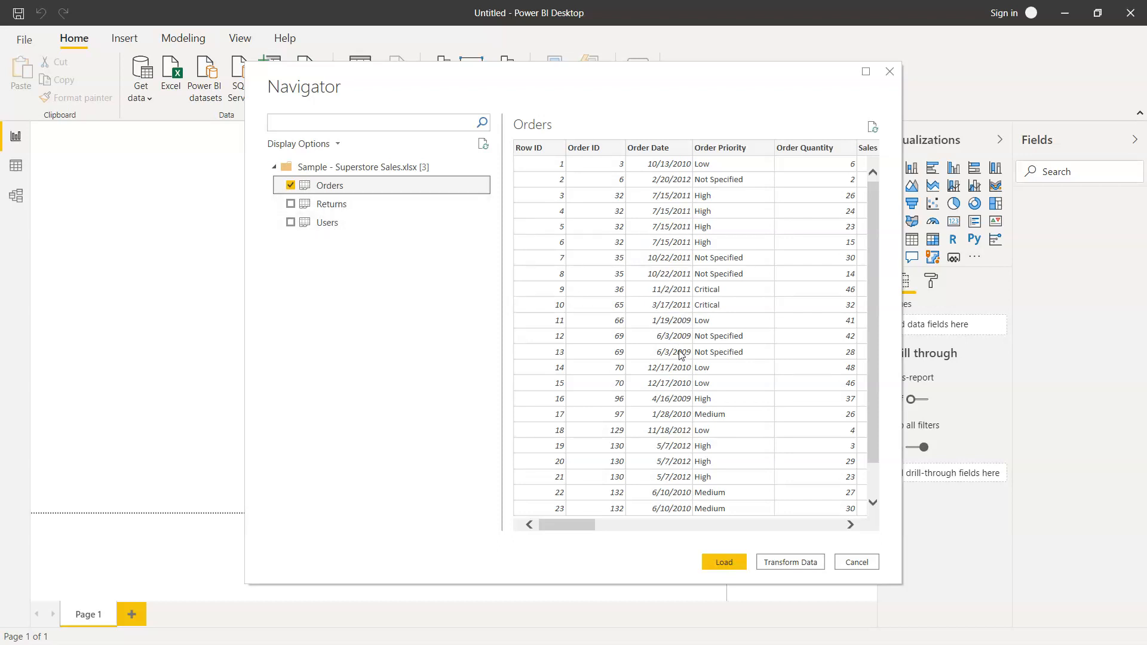
scroll("right", 3)
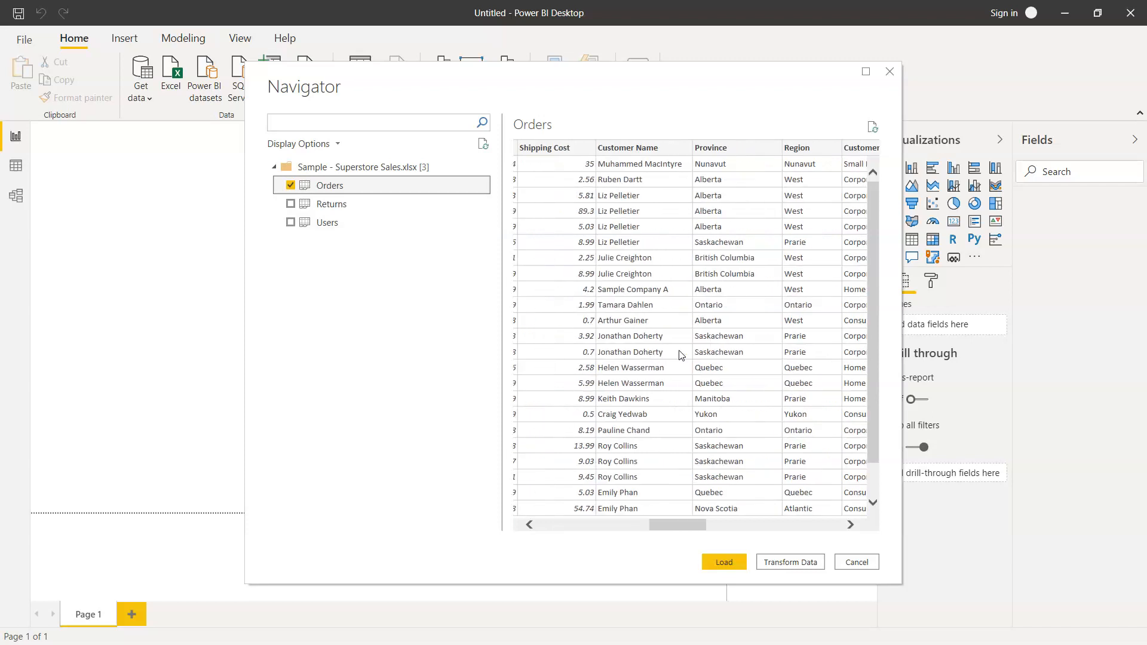
scroll("right", 3)
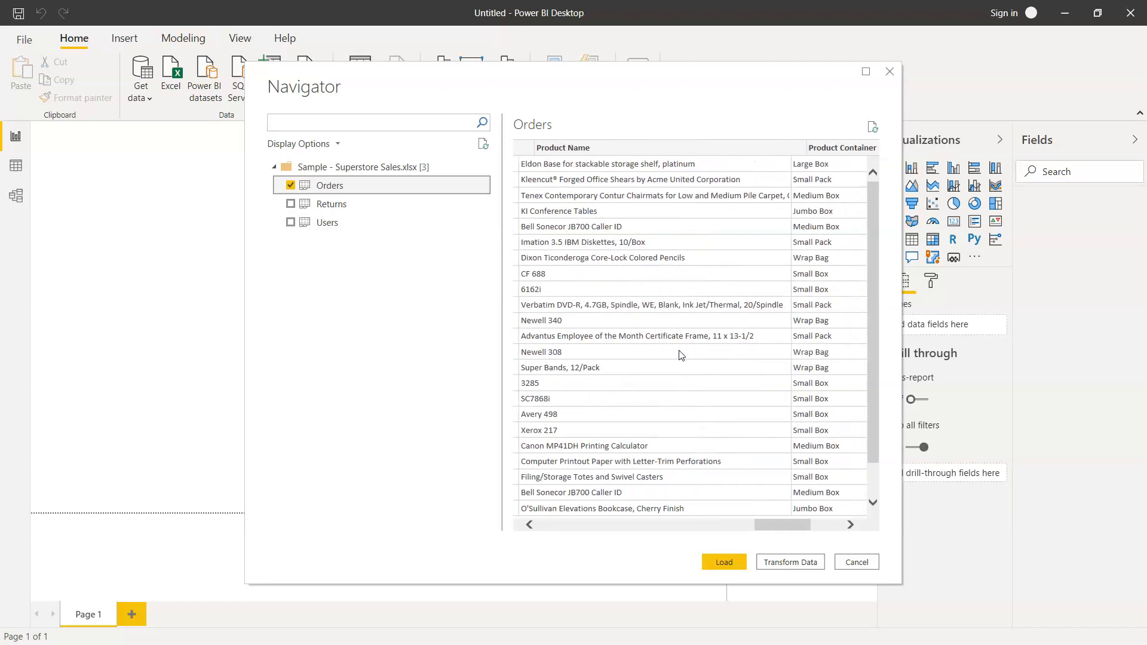
scroll("right", 3)
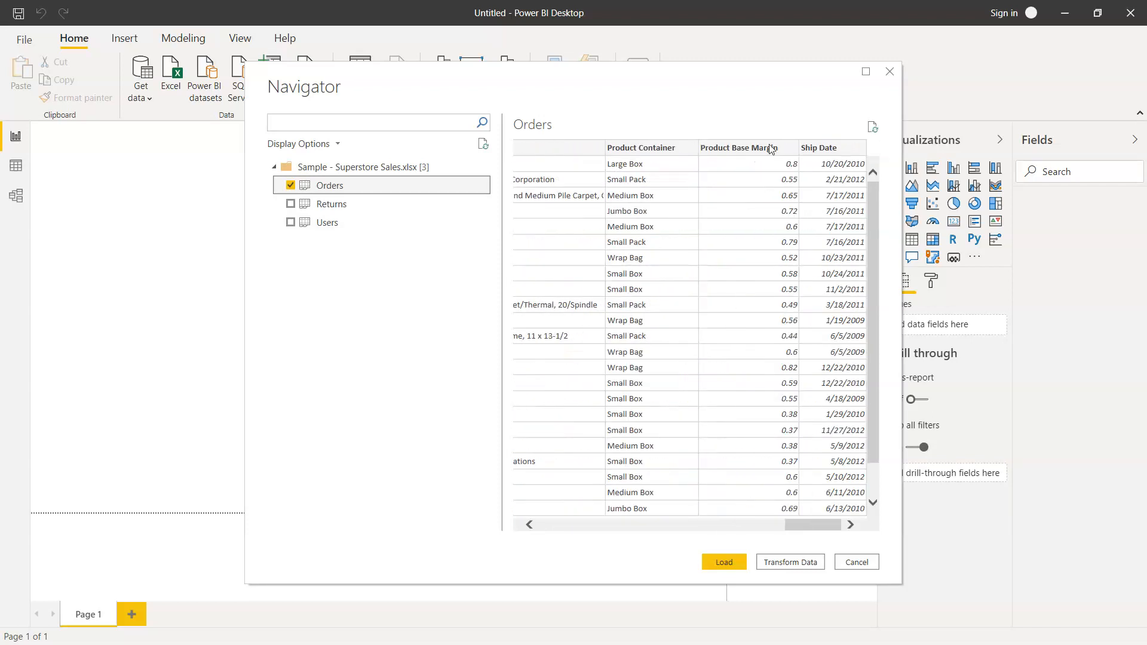
mouse_move(761, 378)
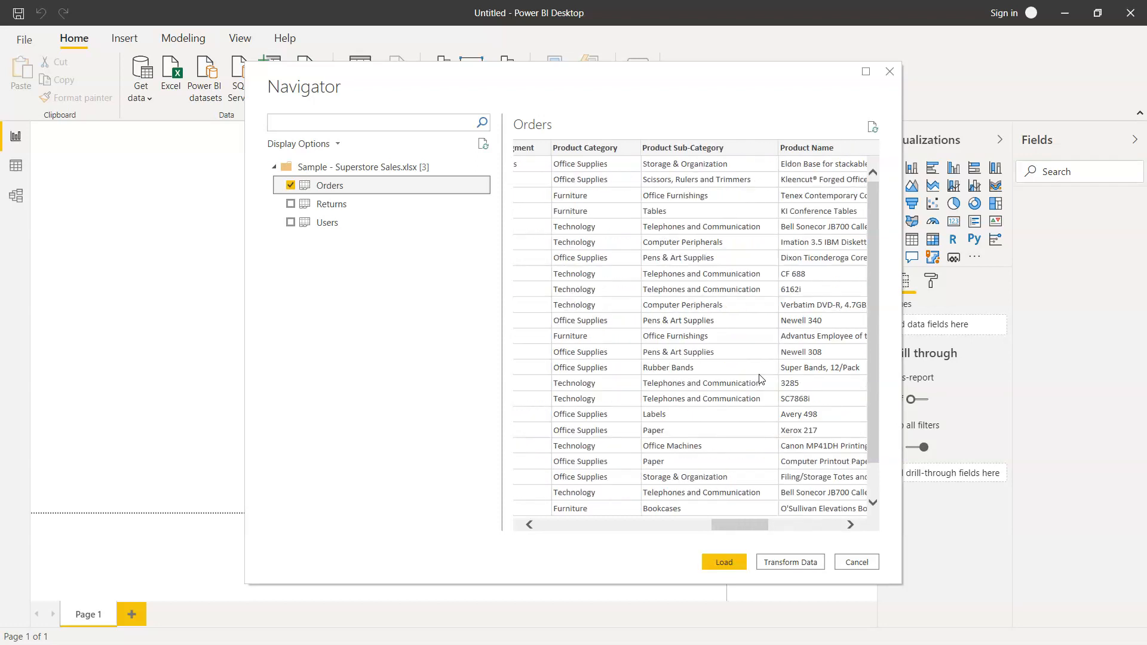
scroll("right", 3)
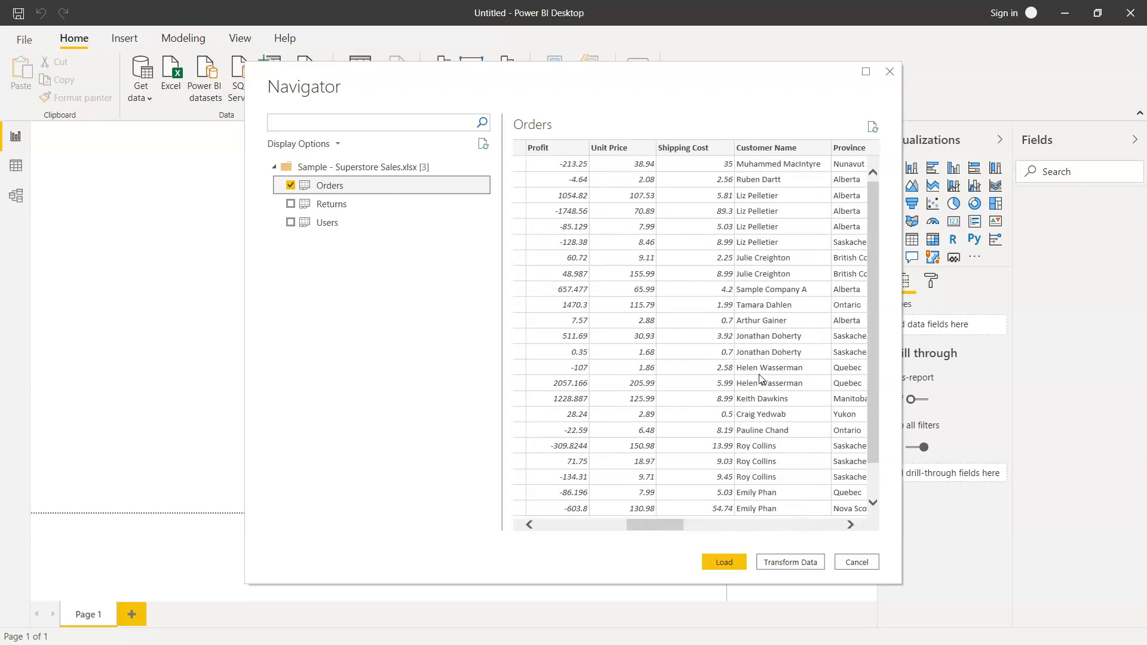
scroll("right", 3)
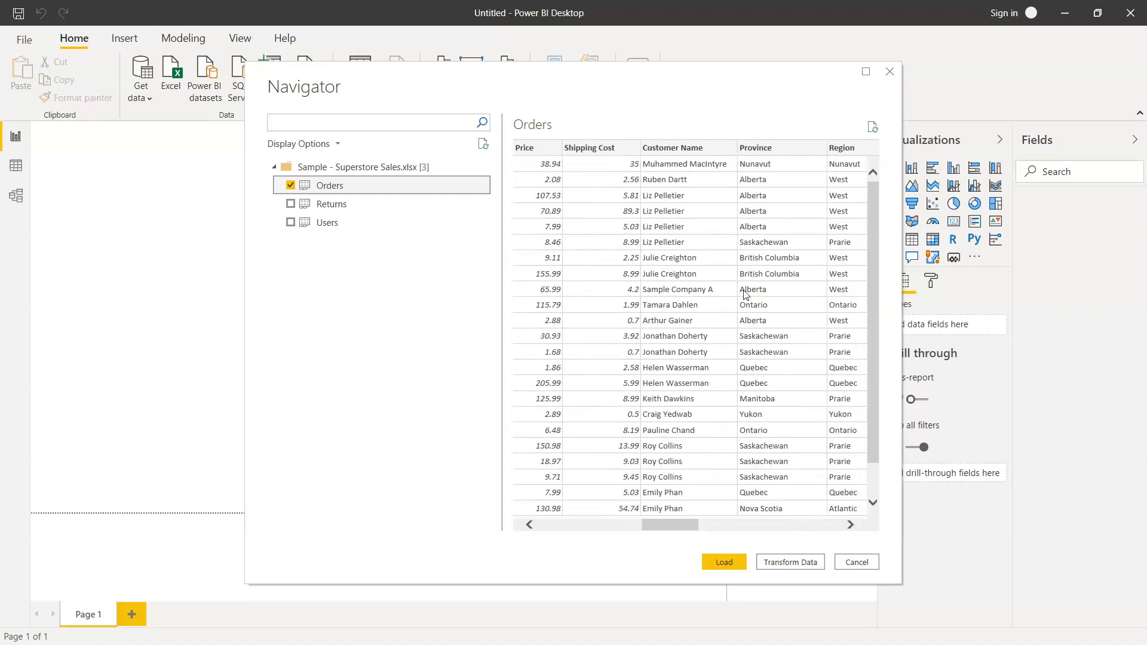
mouse_move(774, 289)
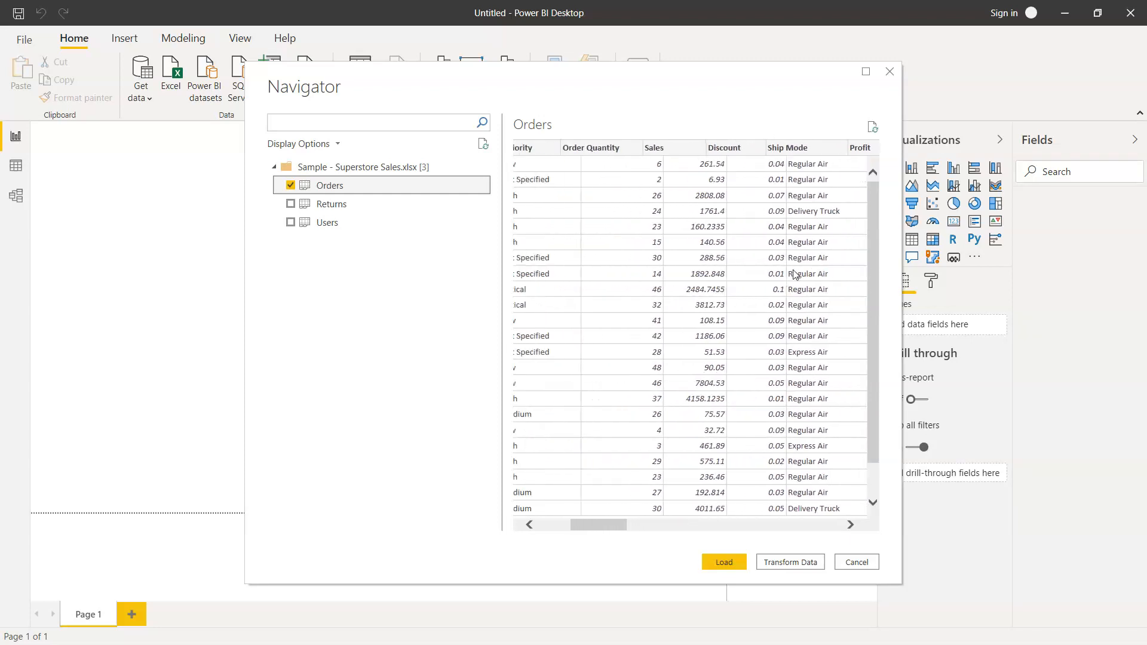
scroll("left", 3)
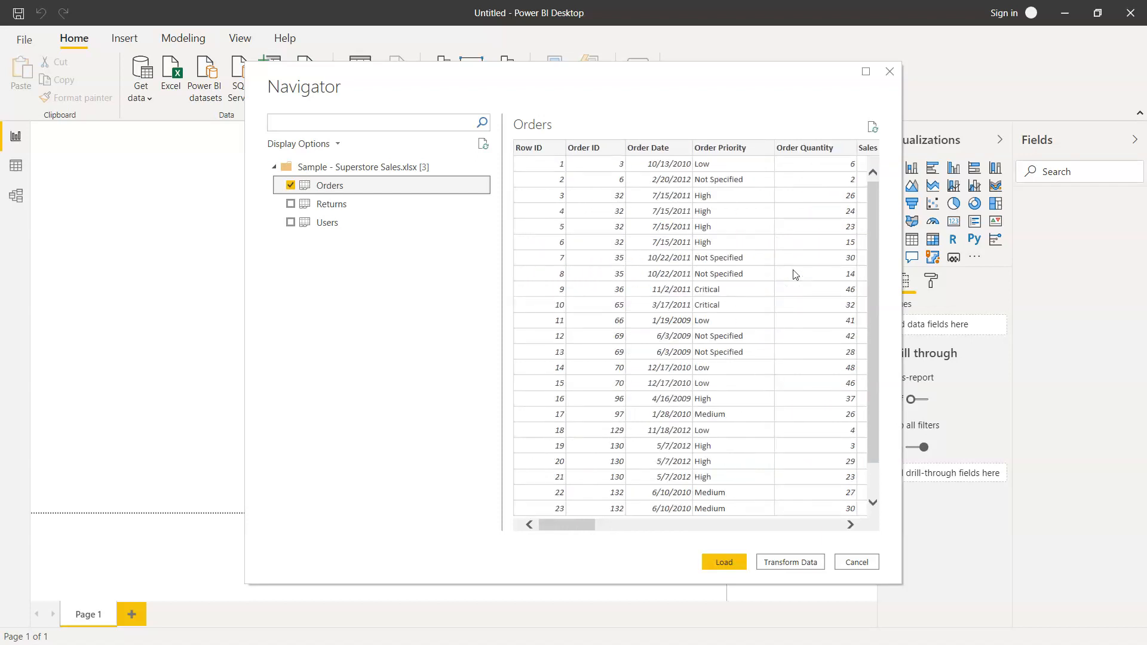
mouse_move(727, 589)
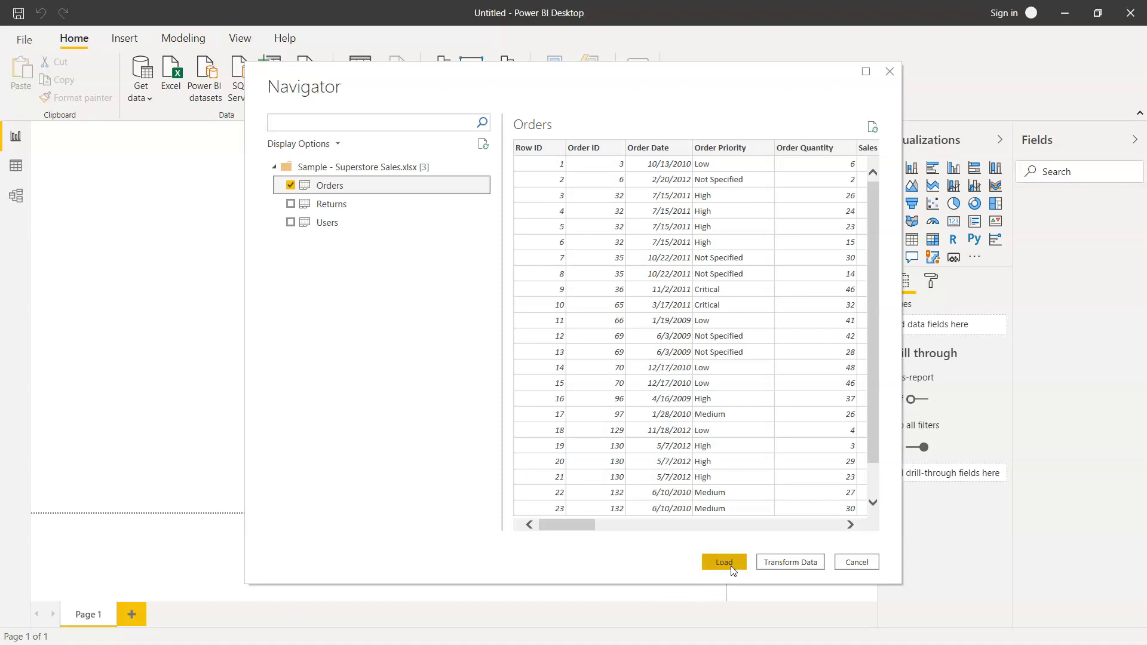
mouse_move(790, 561)
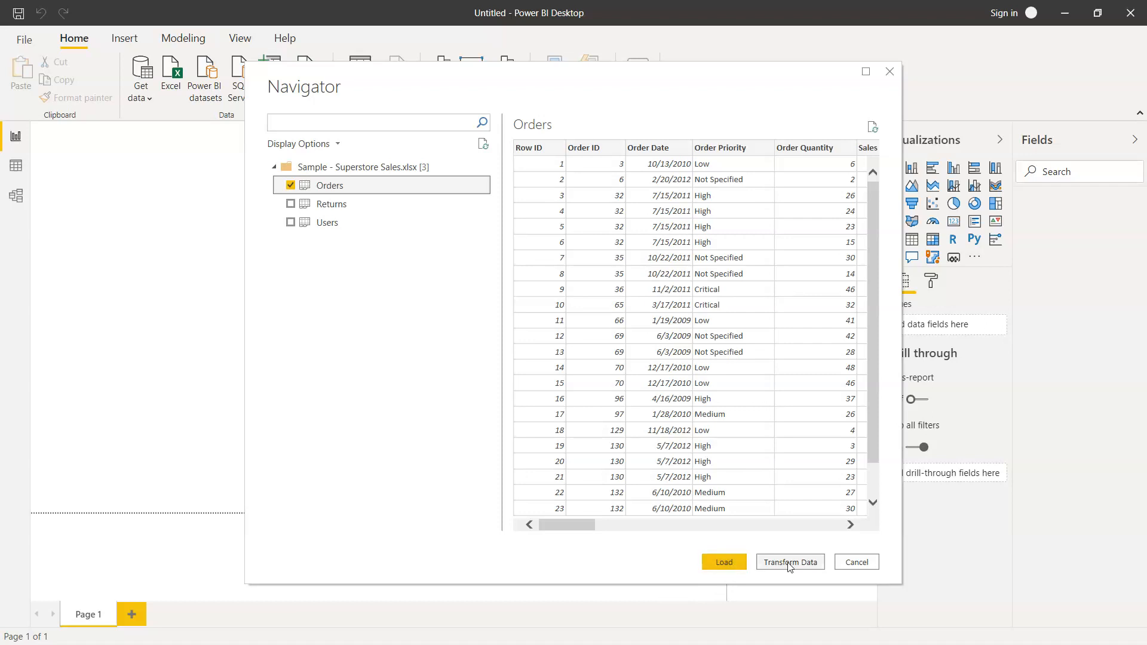
mouse_move(872, 561)
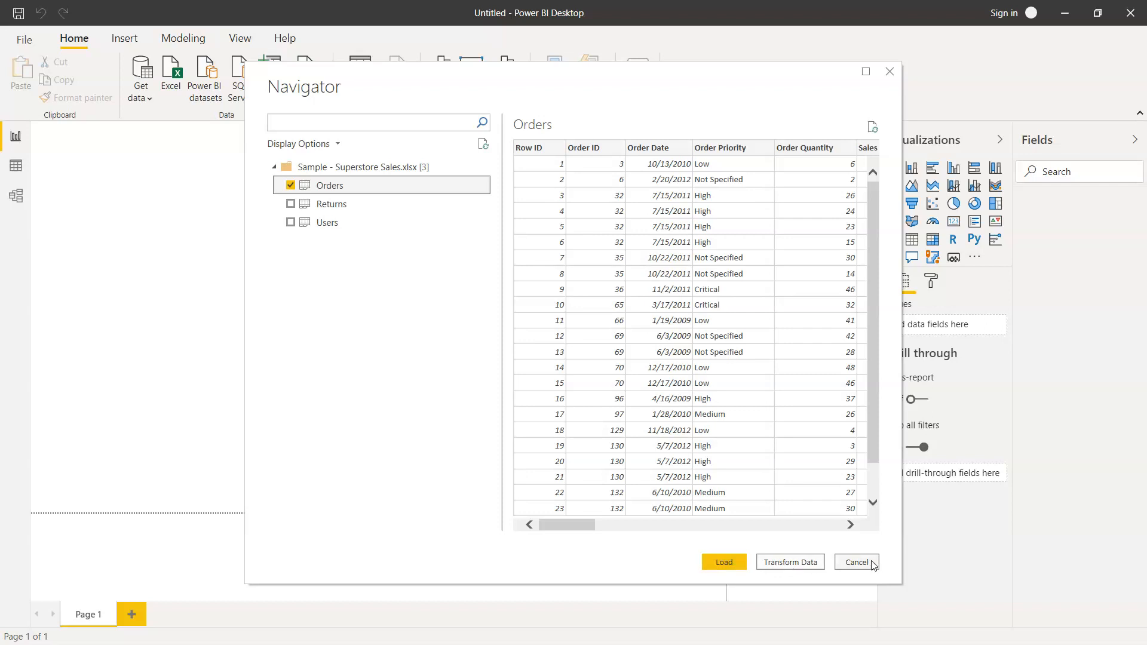
left_click(854, 562)
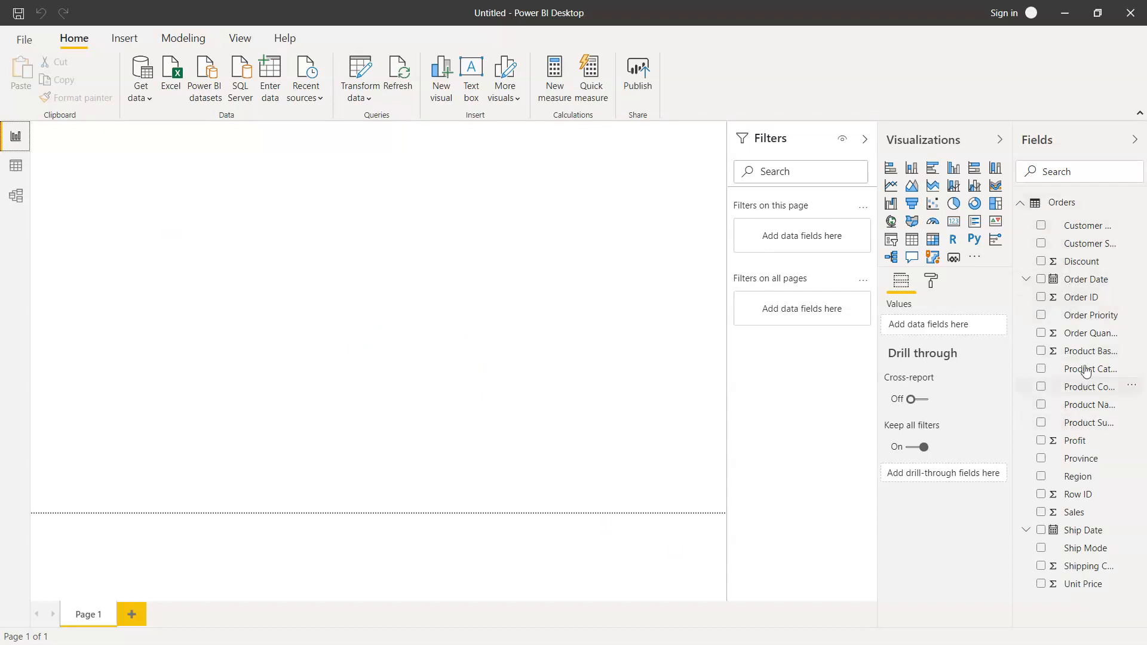
mouse_move(1057, 289)
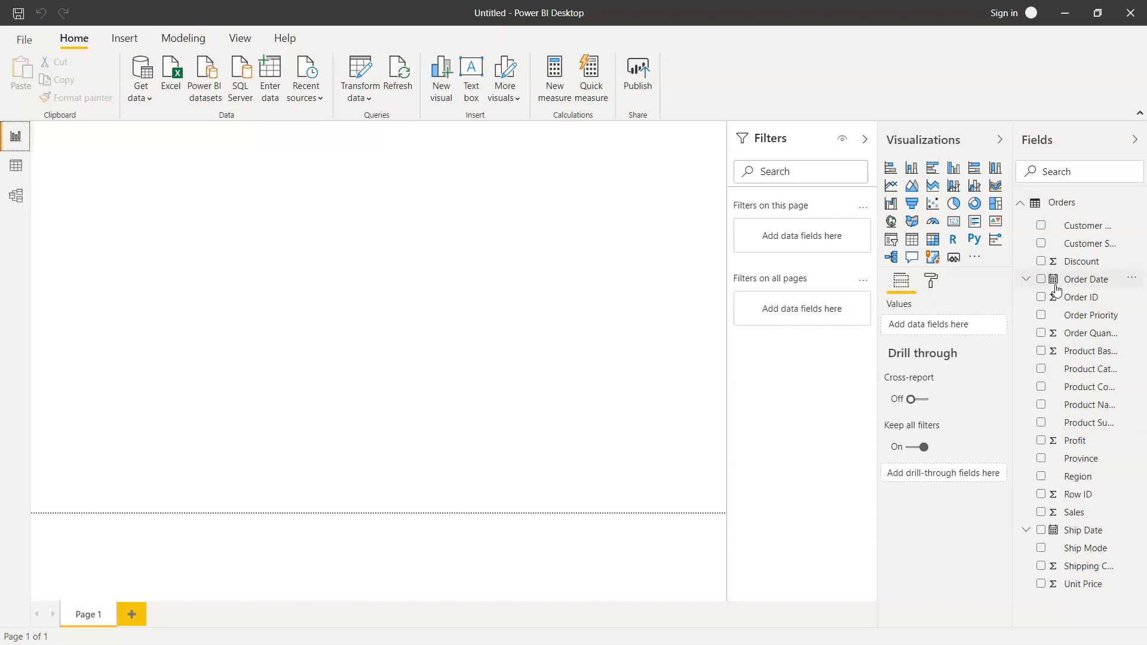
mouse_move(1055, 271)
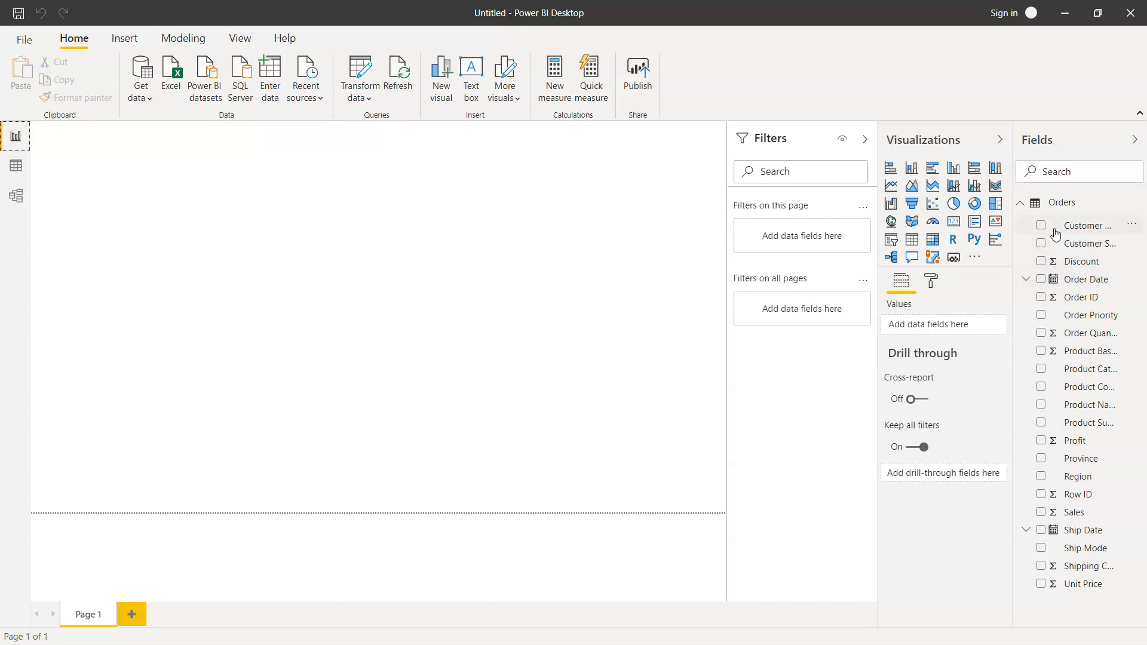
mouse_move(1087, 378)
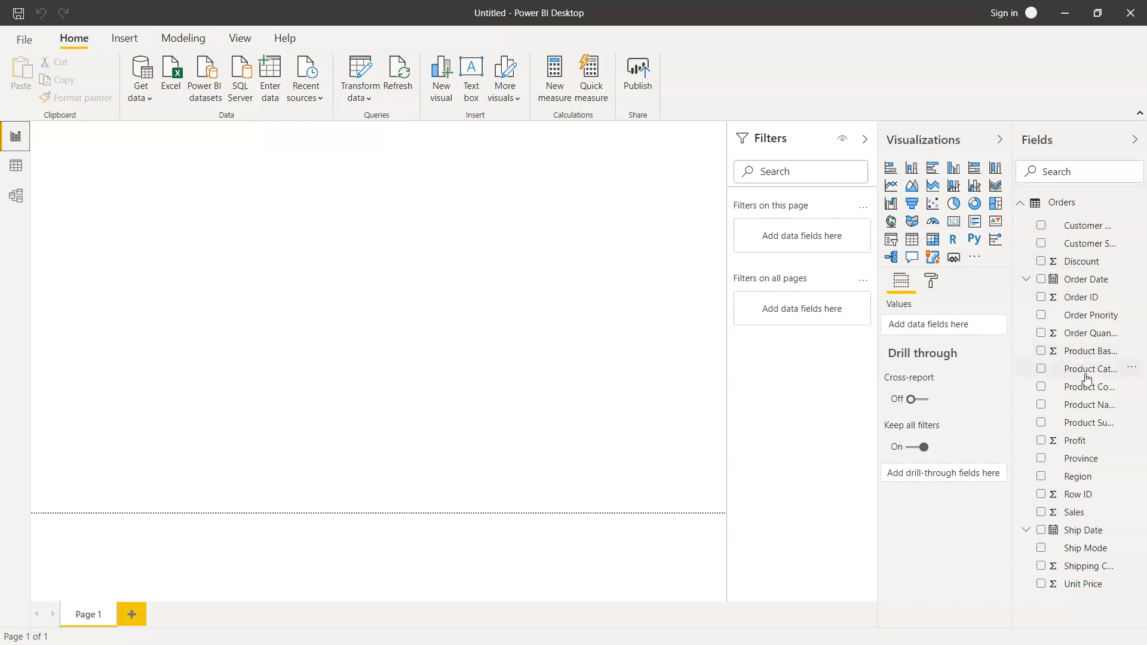
mouse_move(270, 346)
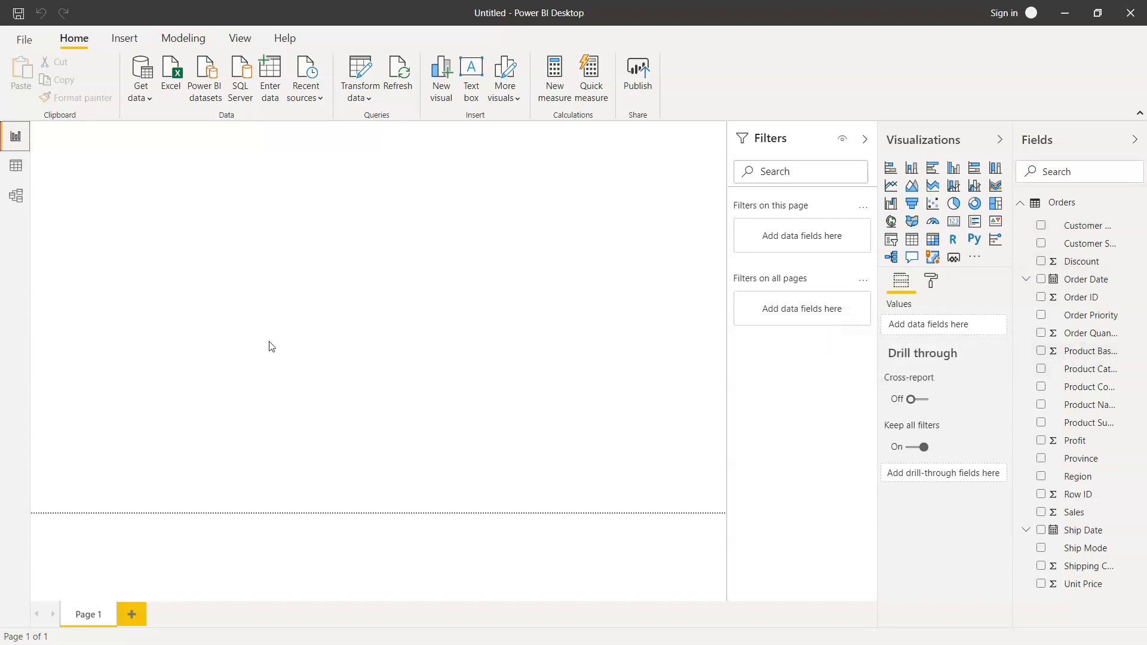
mouse_move(15, 165)
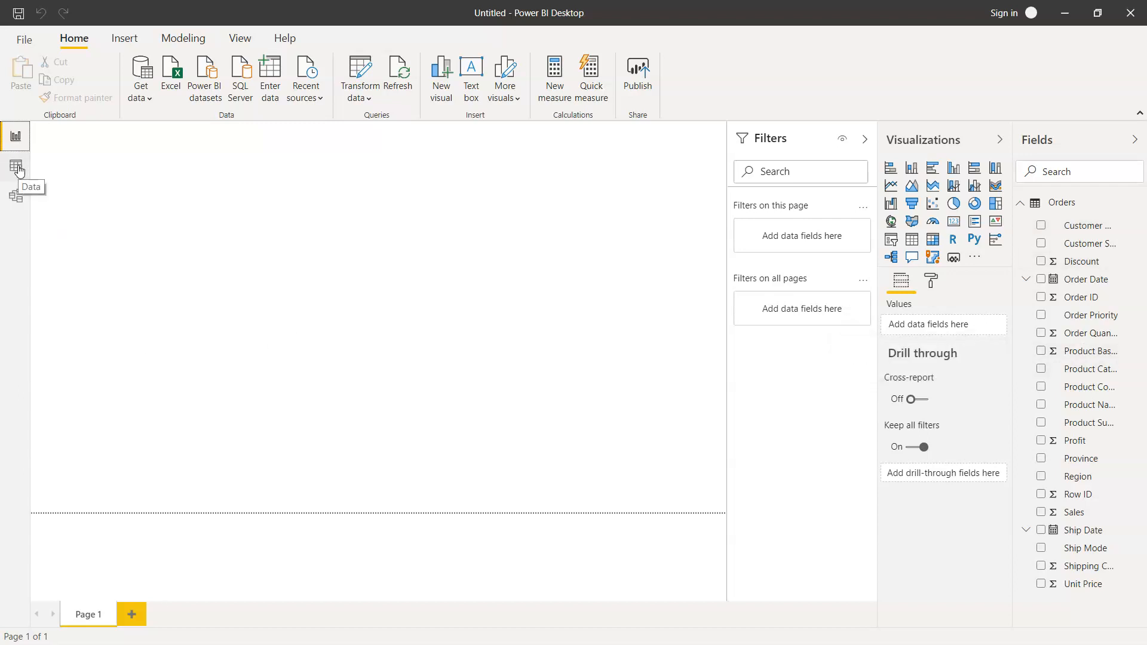
- Switch to Data view and select the Orders table, whose grid shows no rows yet
left_click(15, 165)
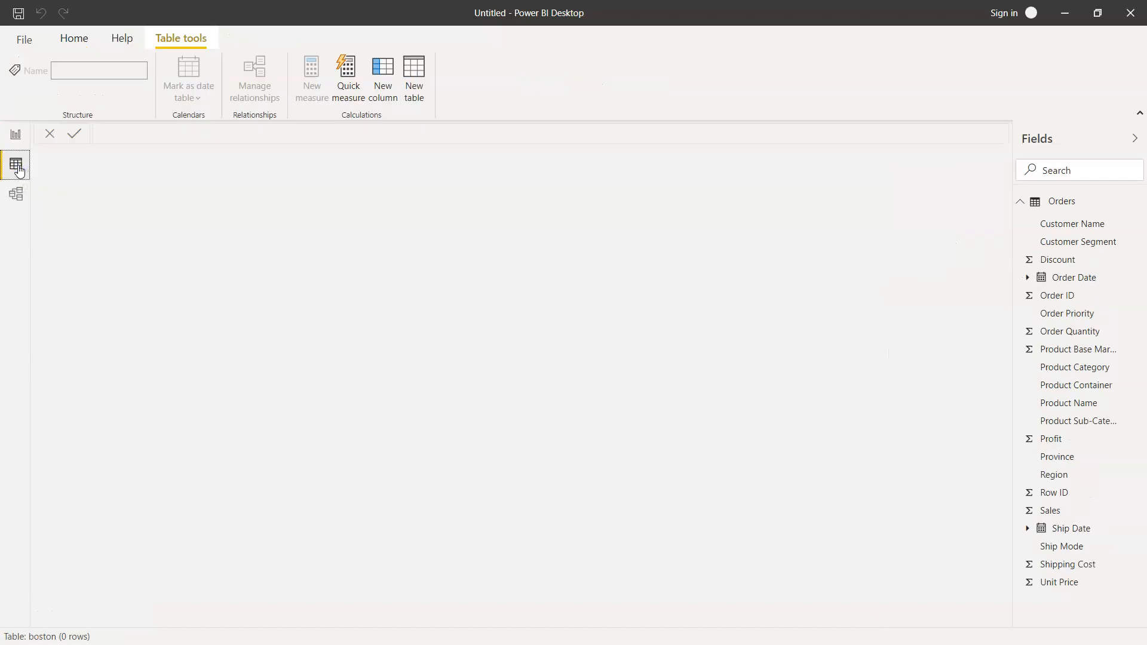
mouse_move(256, 313)
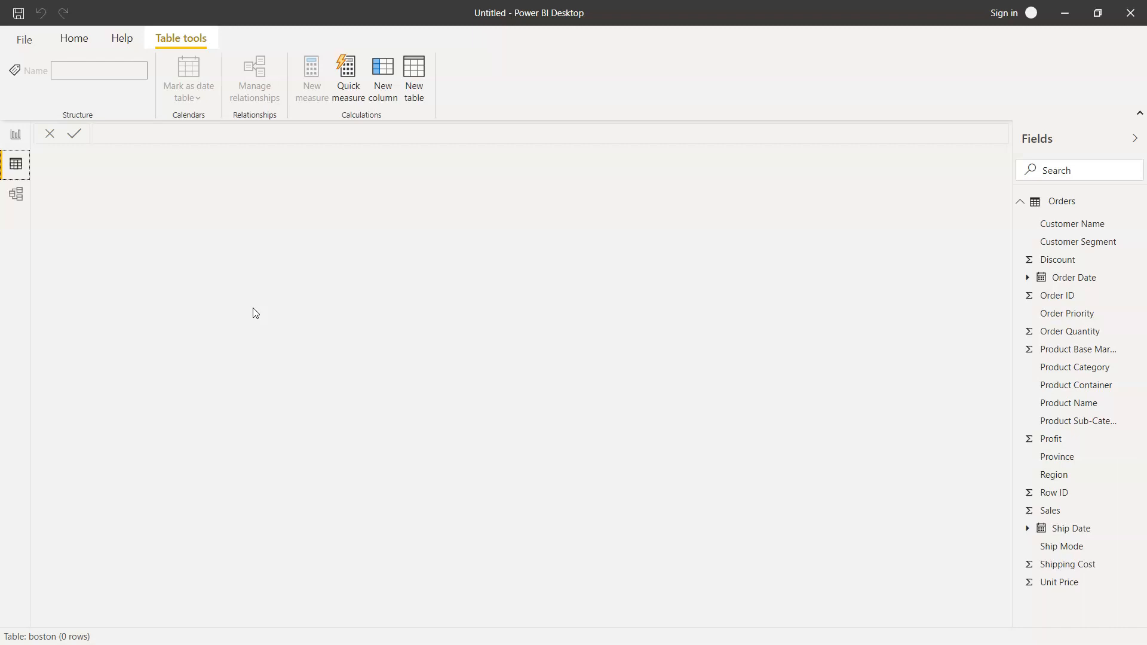
left_click(73, 38)
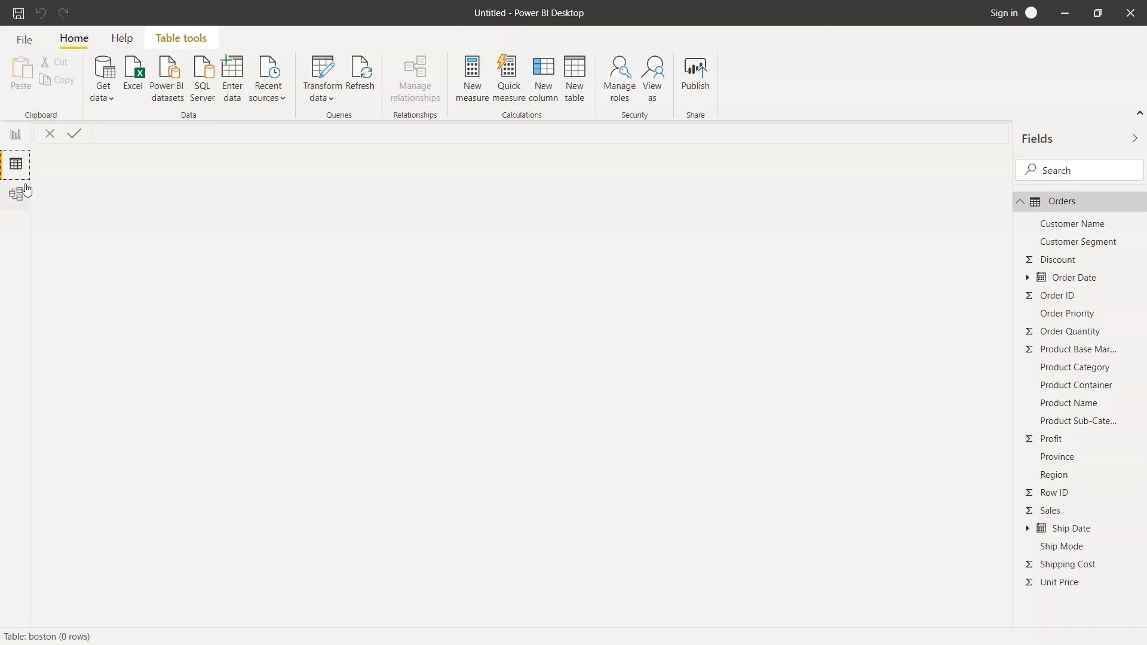
- Switch to Model view and show Customer Segment's properties: Text type, synonyms customer segment, segment
left_click(14, 195)
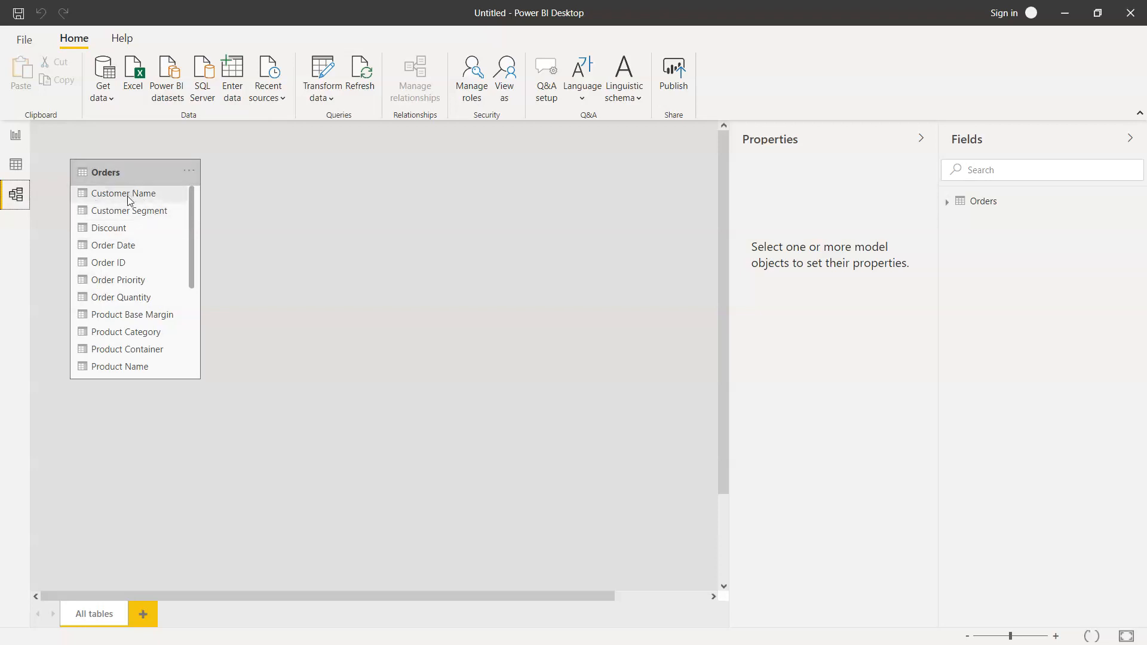
mouse_move(188, 262)
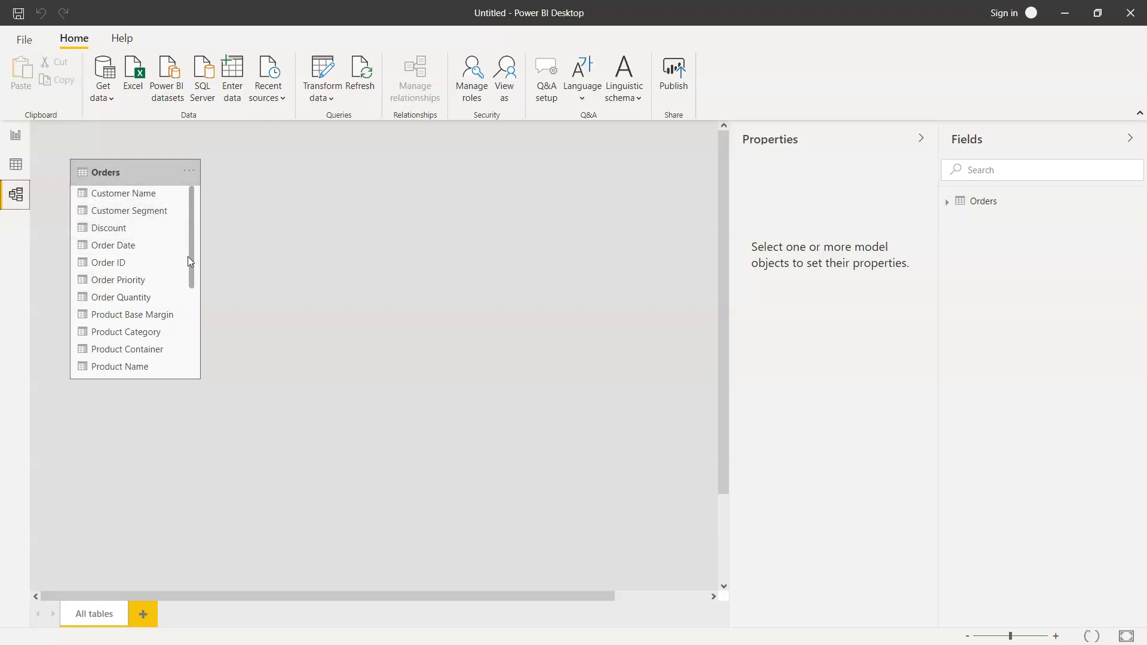
mouse_move(343, 383)
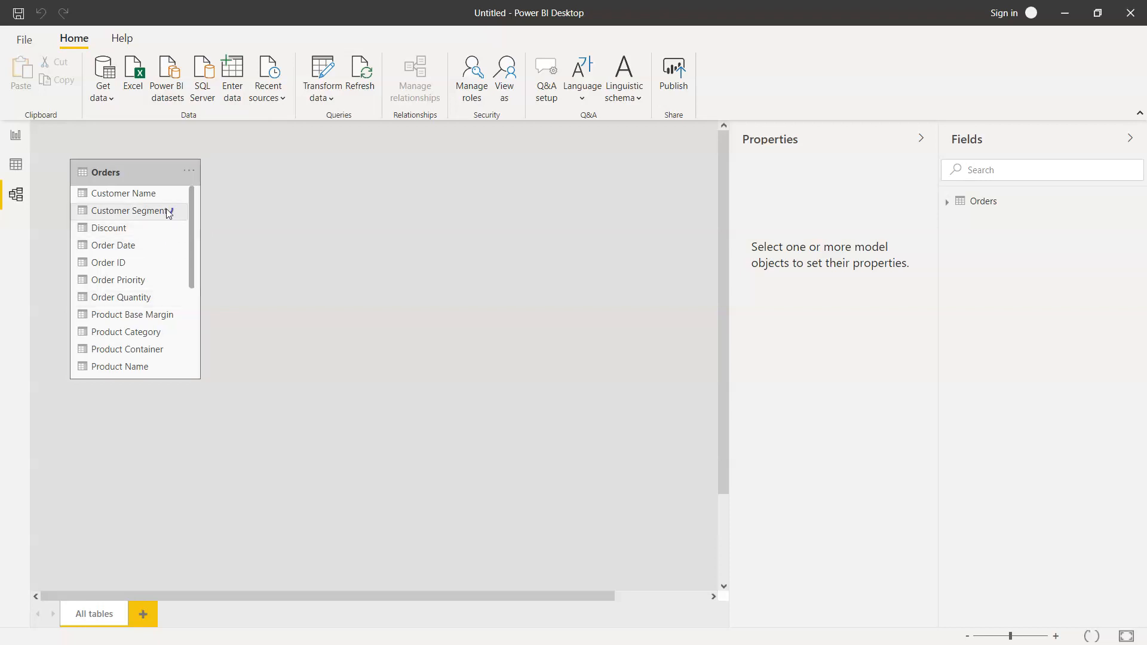
left_click(129, 210)
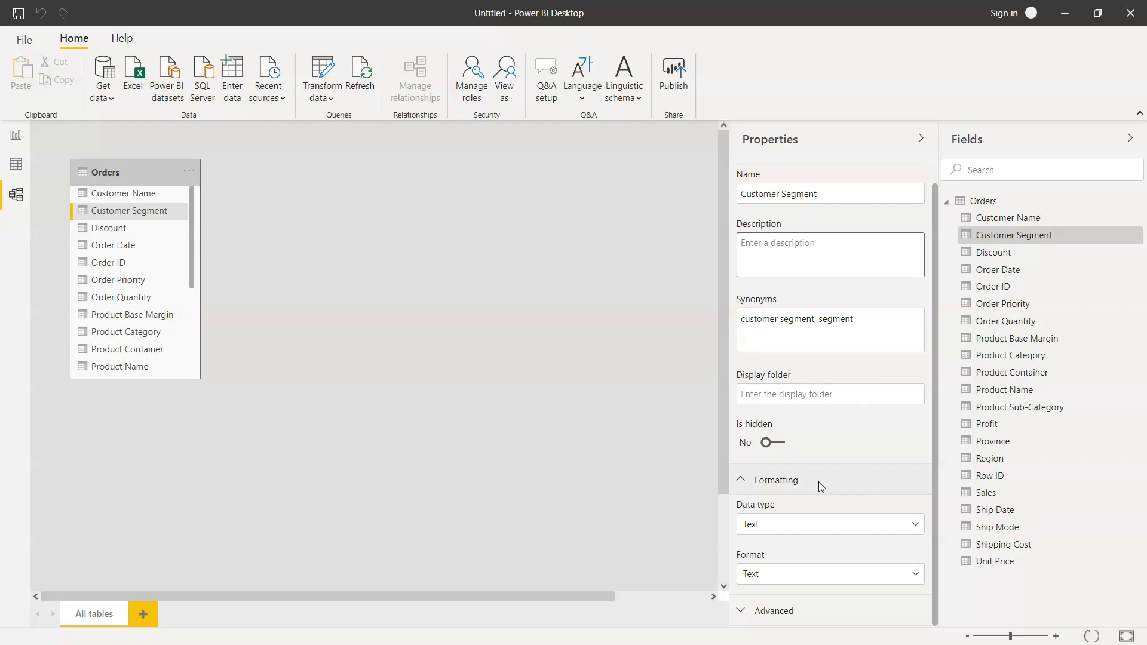
mouse_move(869, 480)
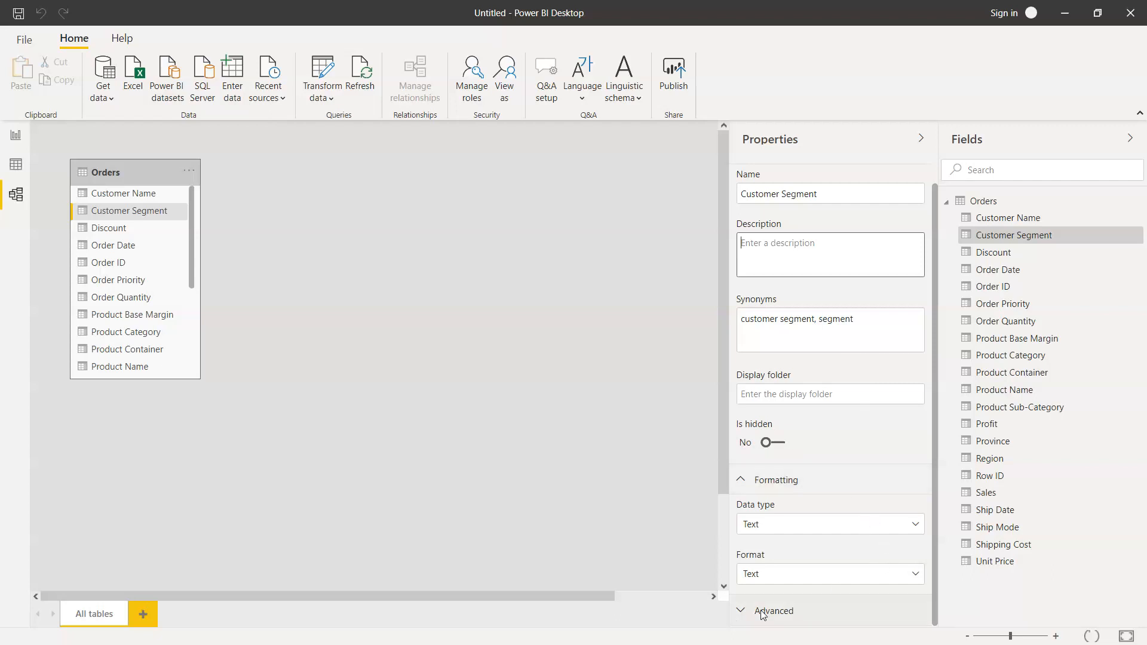
mouse_move(965, 289)
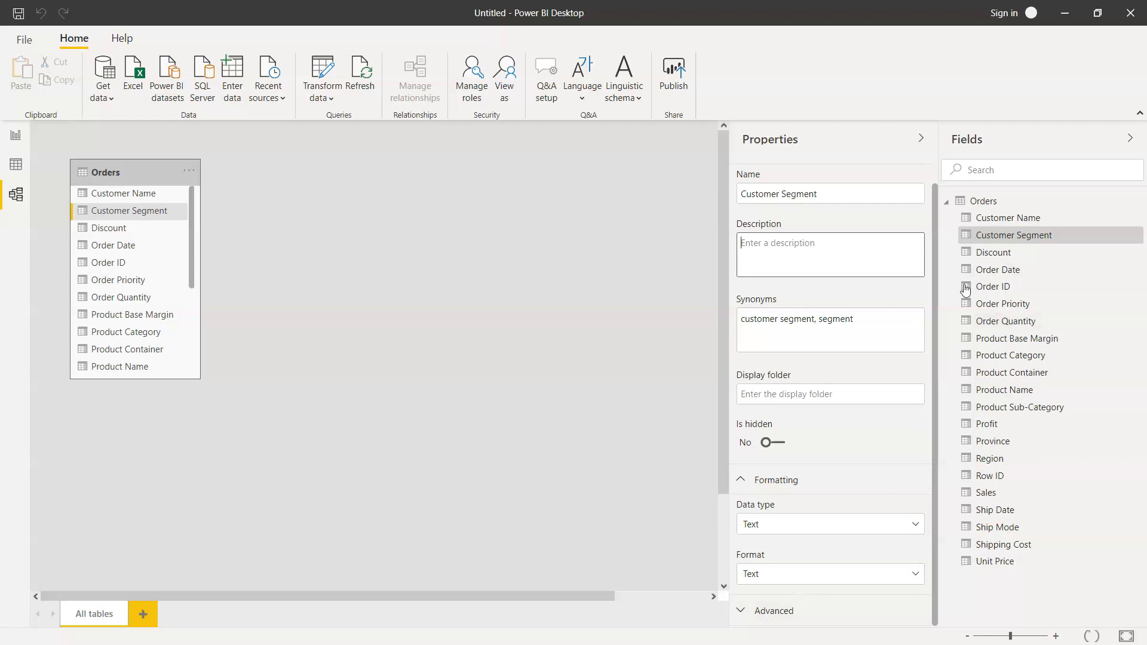
mouse_move(1030, 285)
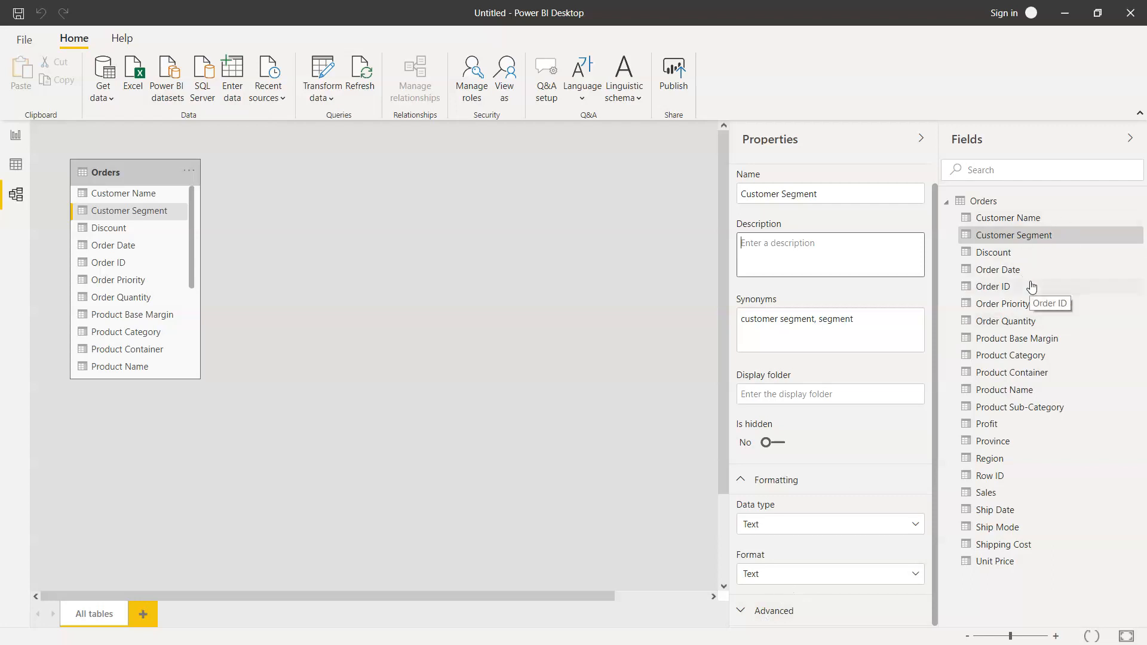
mouse_move(1049, 482)
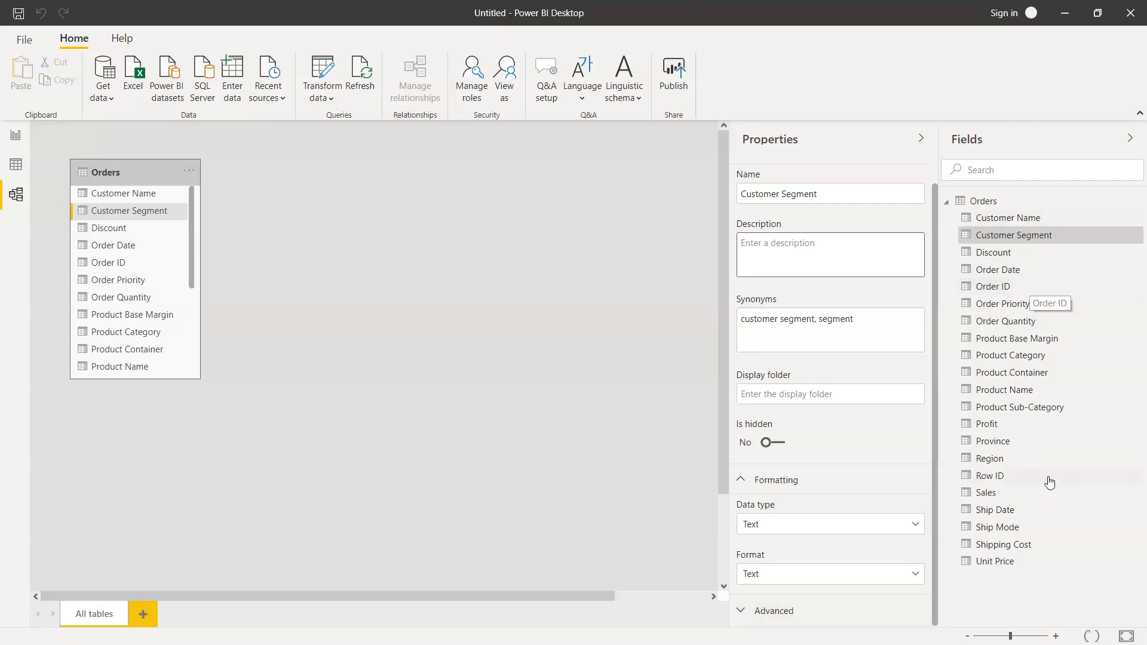
mouse_move(1014, 634)
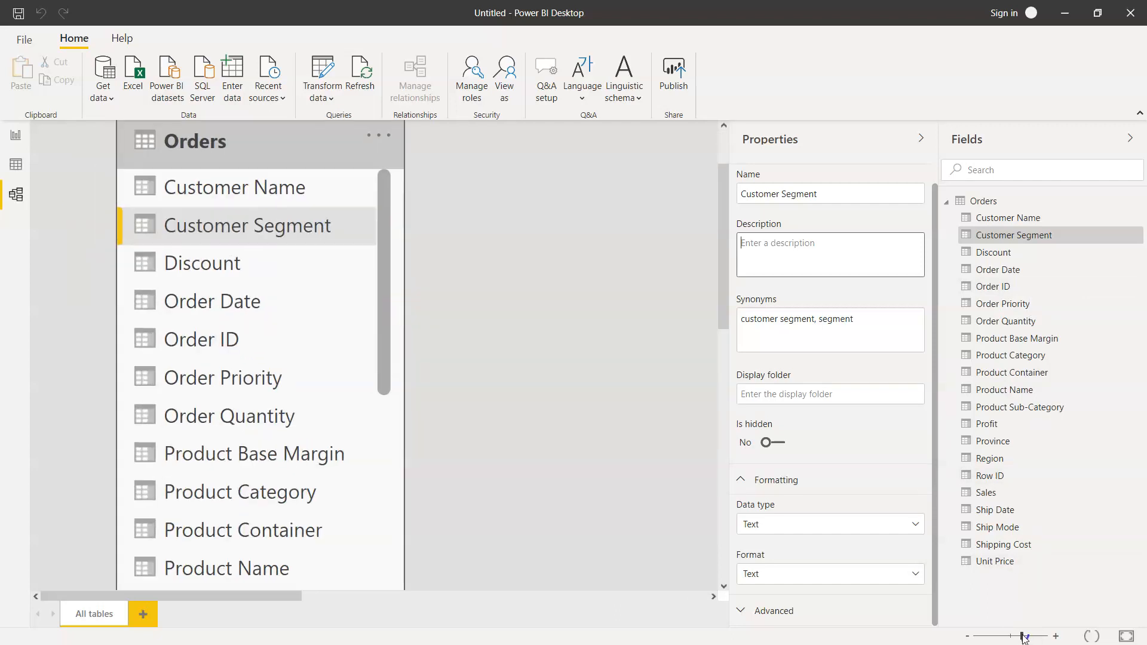
left_click(1009, 636)
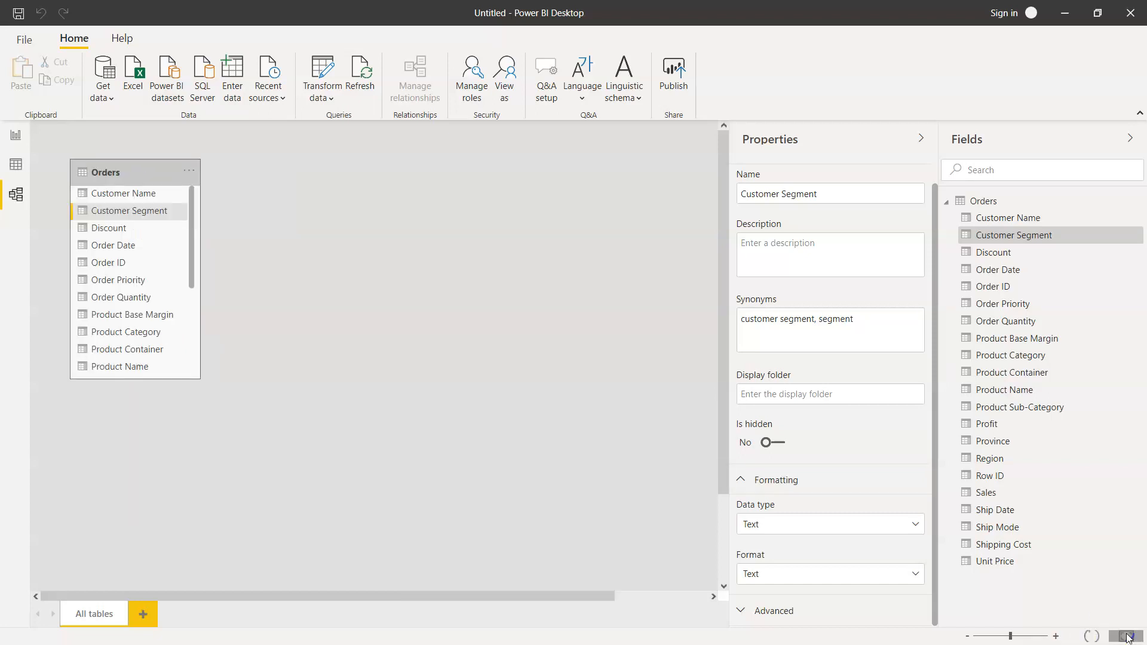
mouse_move(602, 497)
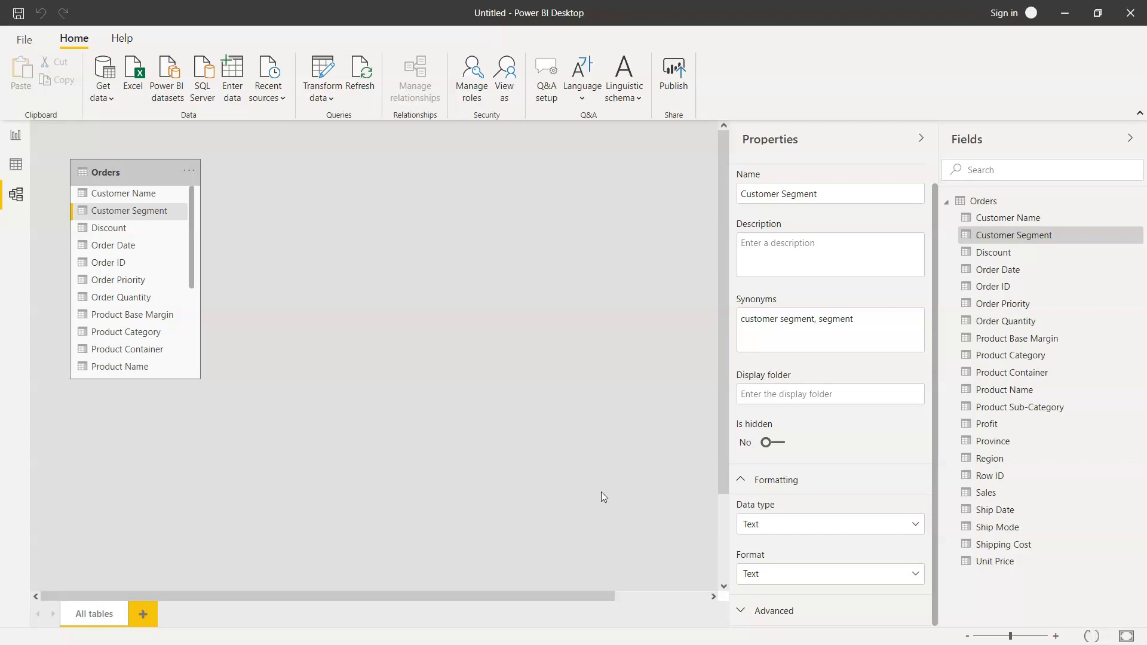
mouse_move(246, 320)
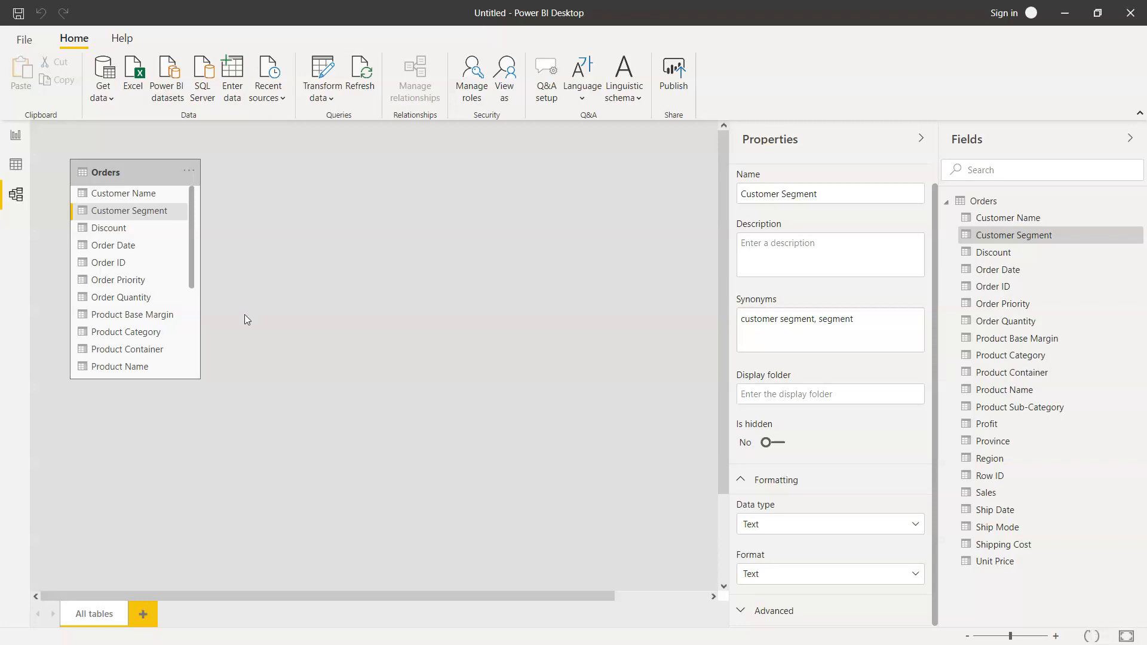
- Return to Report view and start a Save As, browsing to the Desktop
left_click(15, 136)
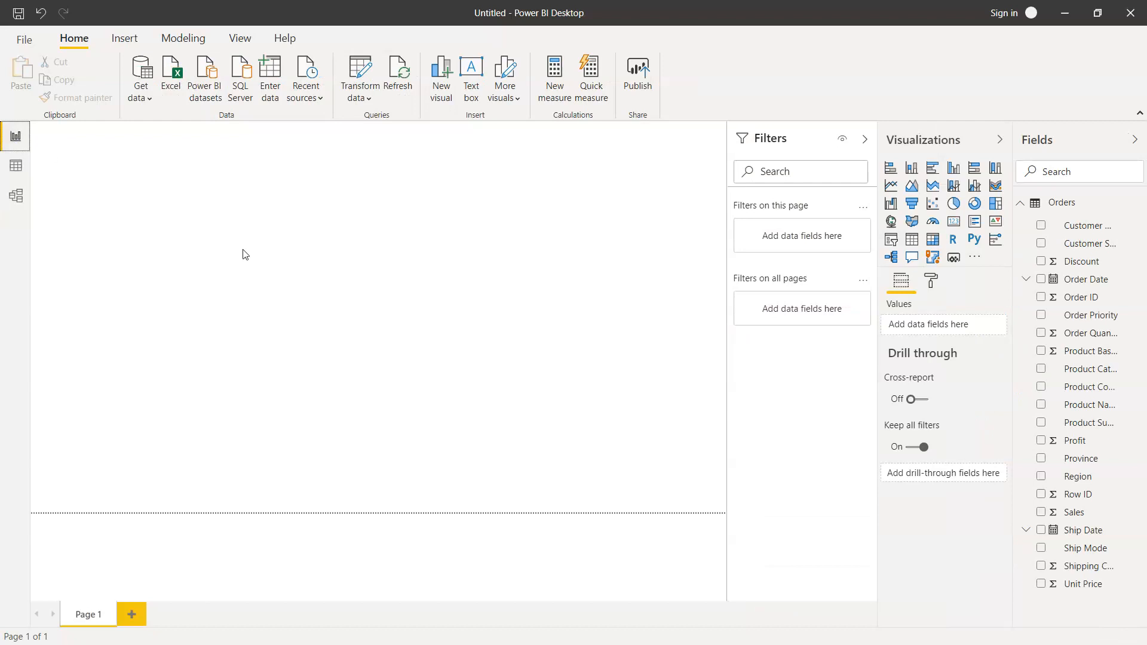
mouse_move(1096, 397)
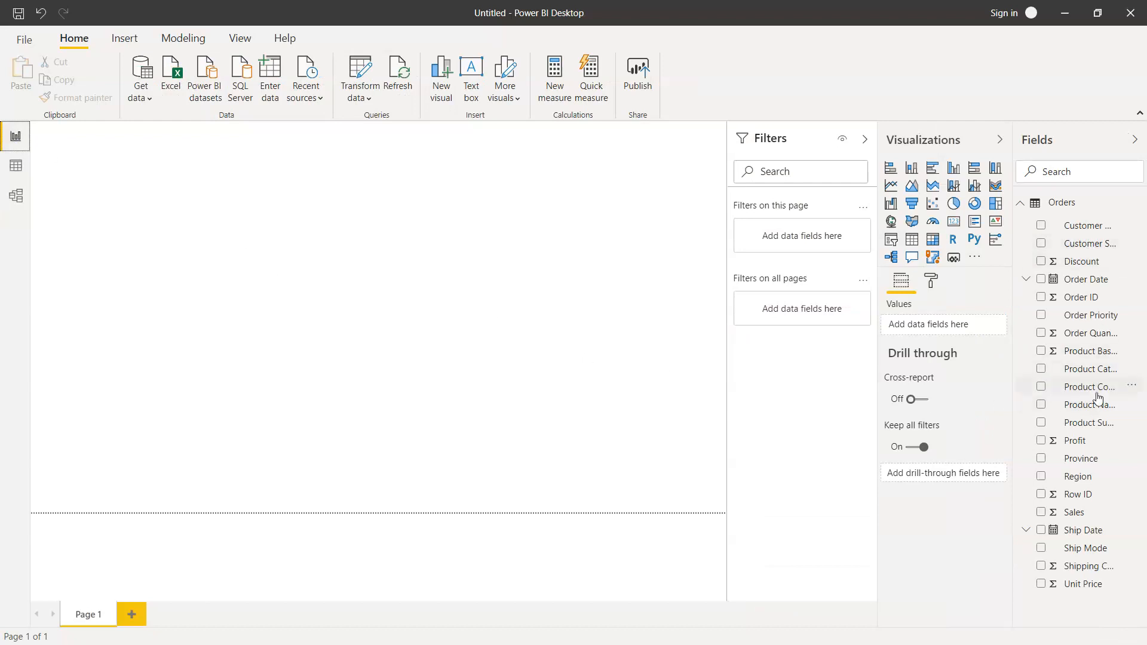
mouse_move(375, 215)
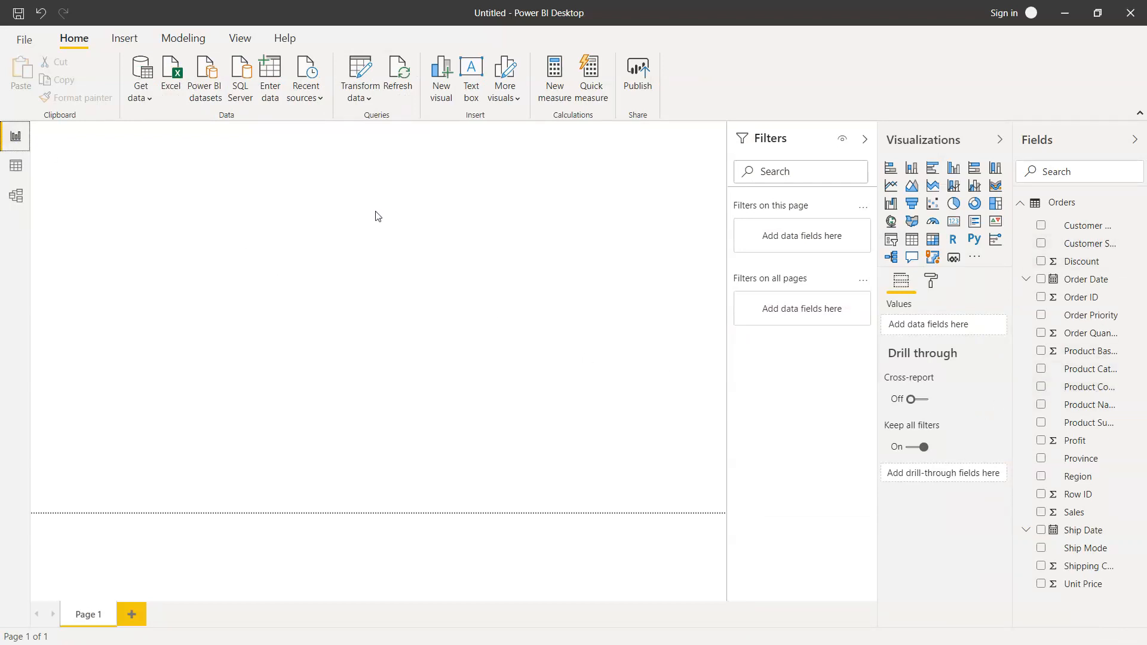
left_click(24, 40)
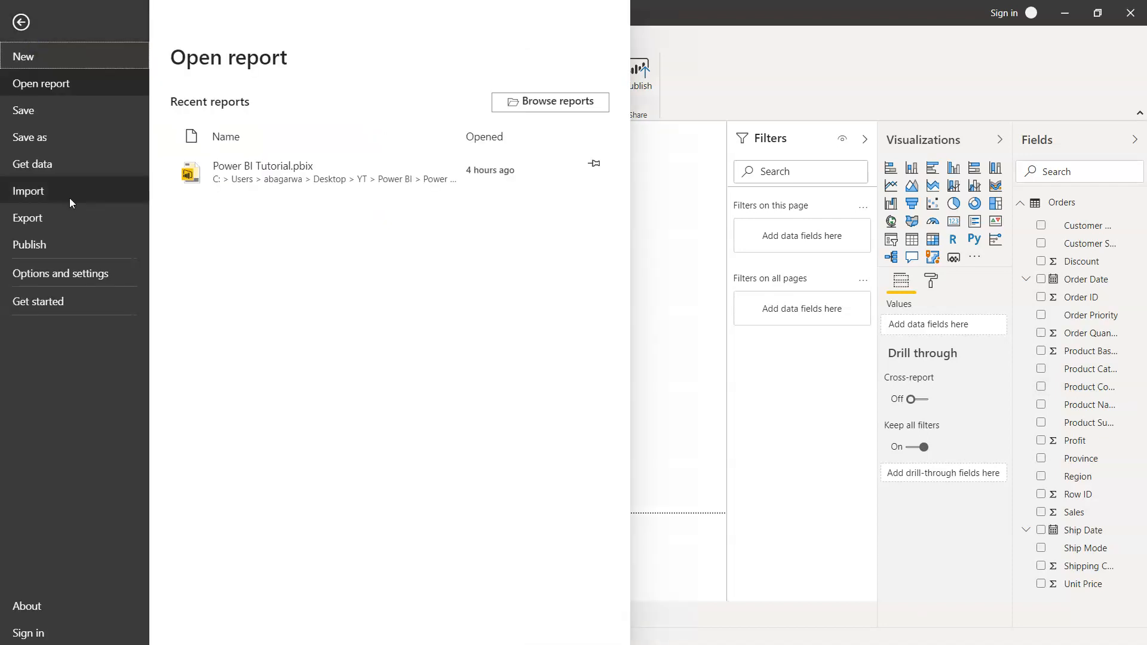
left_click(30, 136)
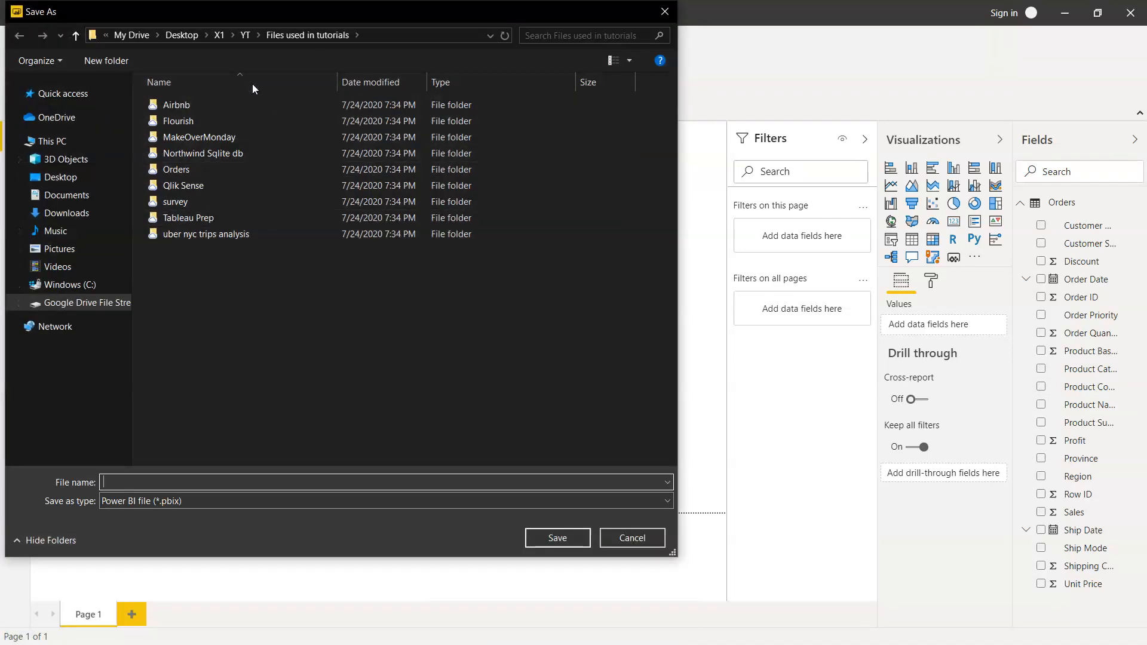
left_click(61, 177)
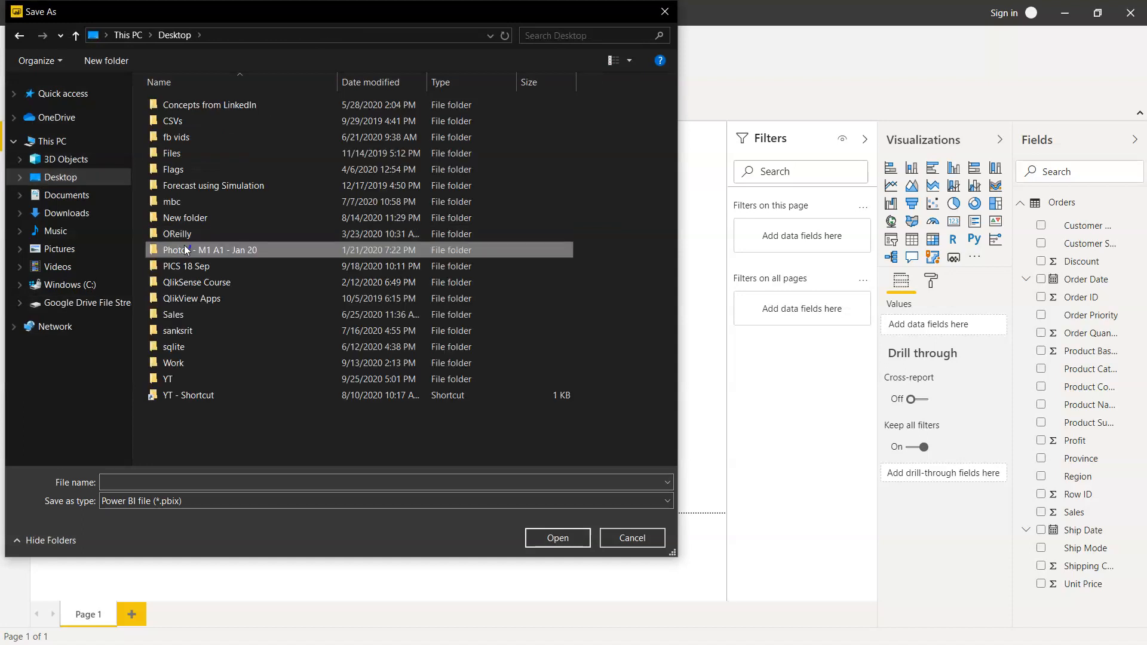
- Save the report into a new youtube folder under YT > Power BI
double_click(167, 378)
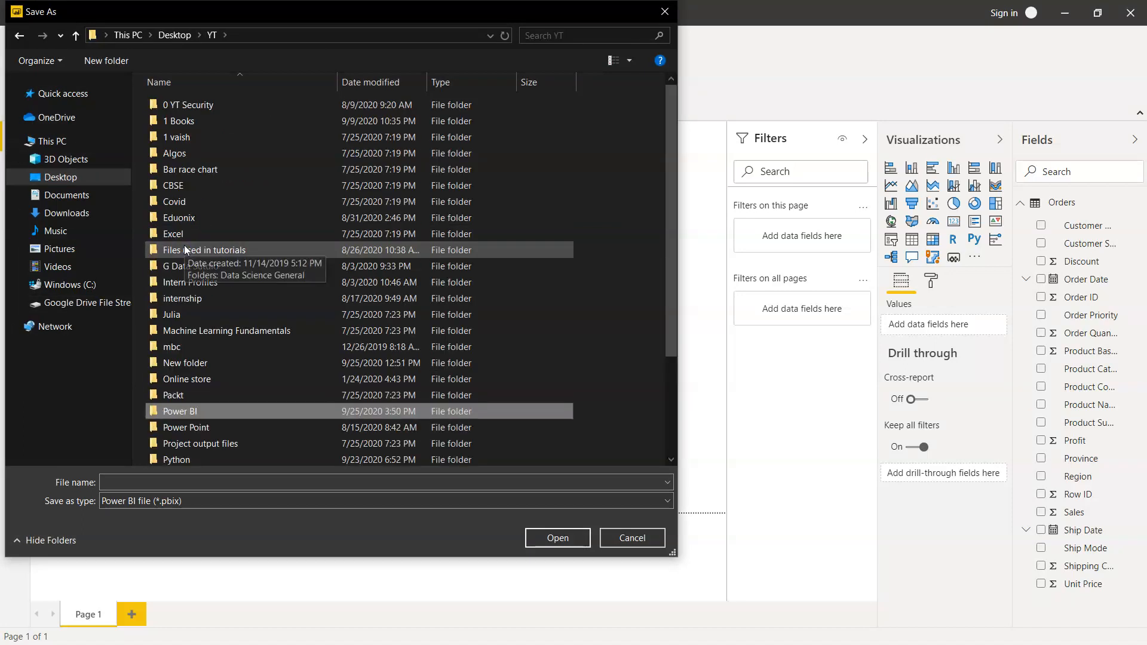
double_click(180, 411)
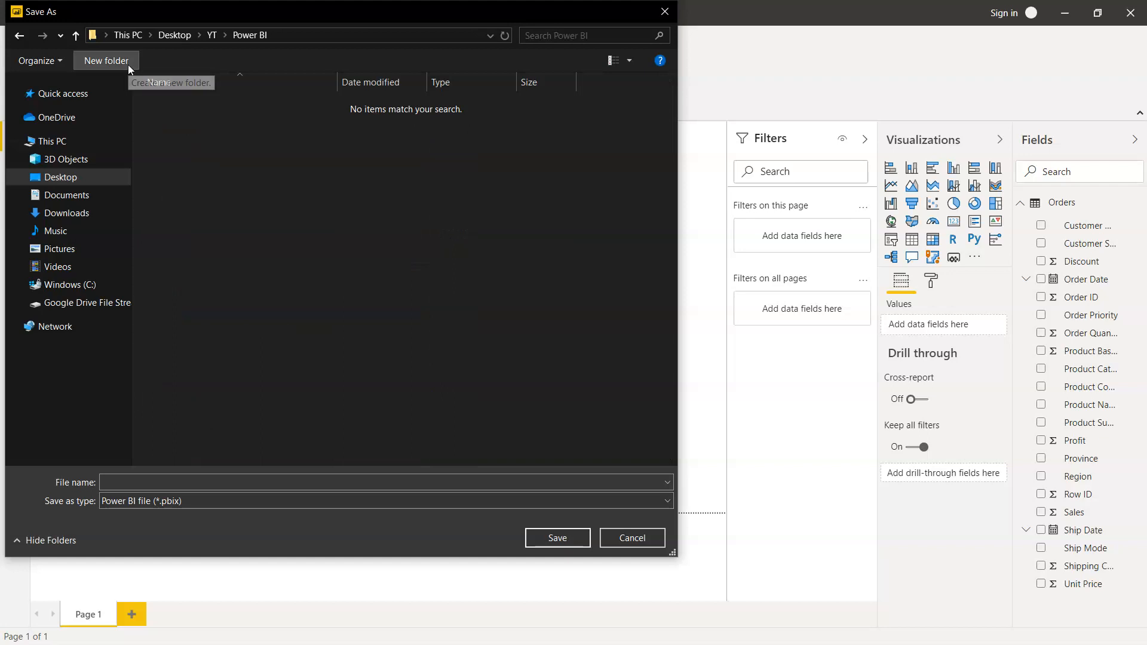
left_click(105, 59)
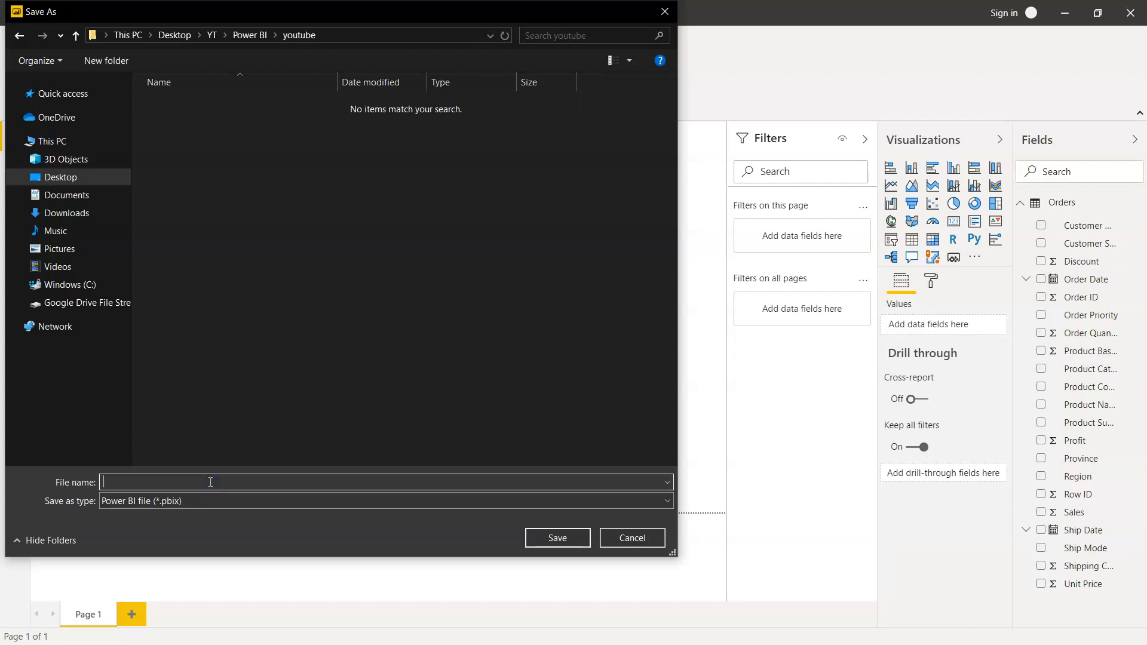
left_click(631, 538)
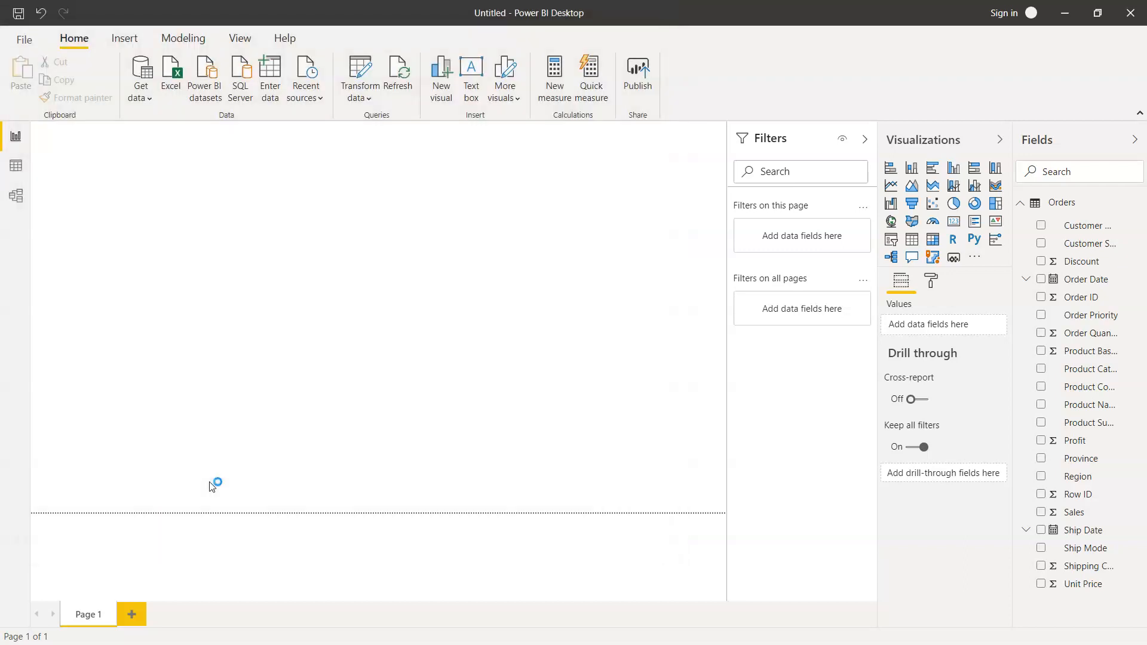